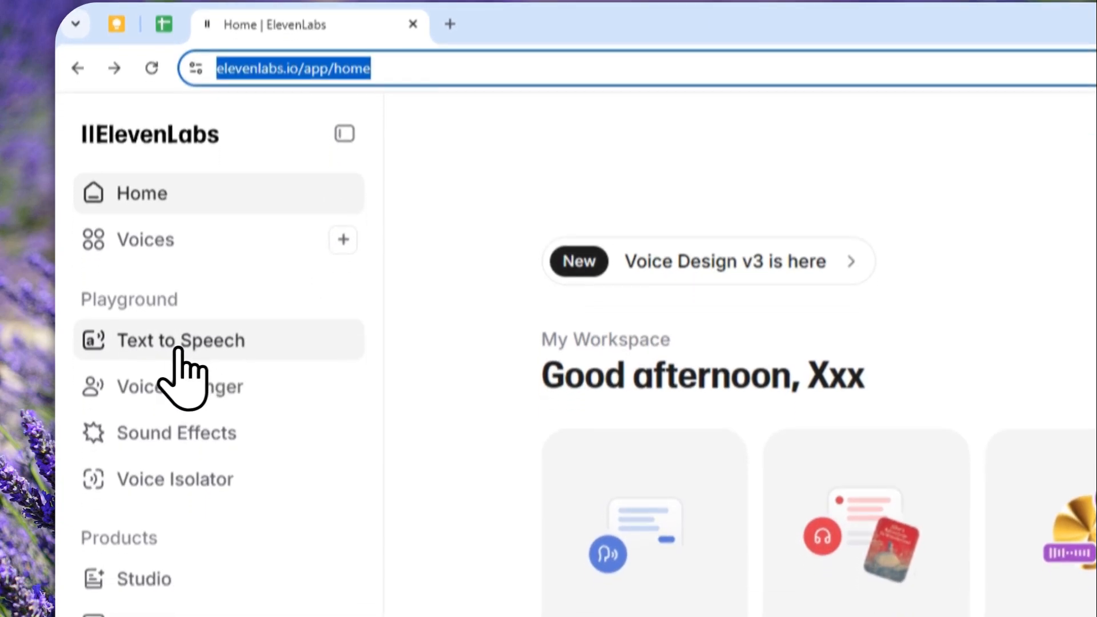
Enter the Text to Speech playground with the Clara passage and show the voice list
left_click(181, 341)
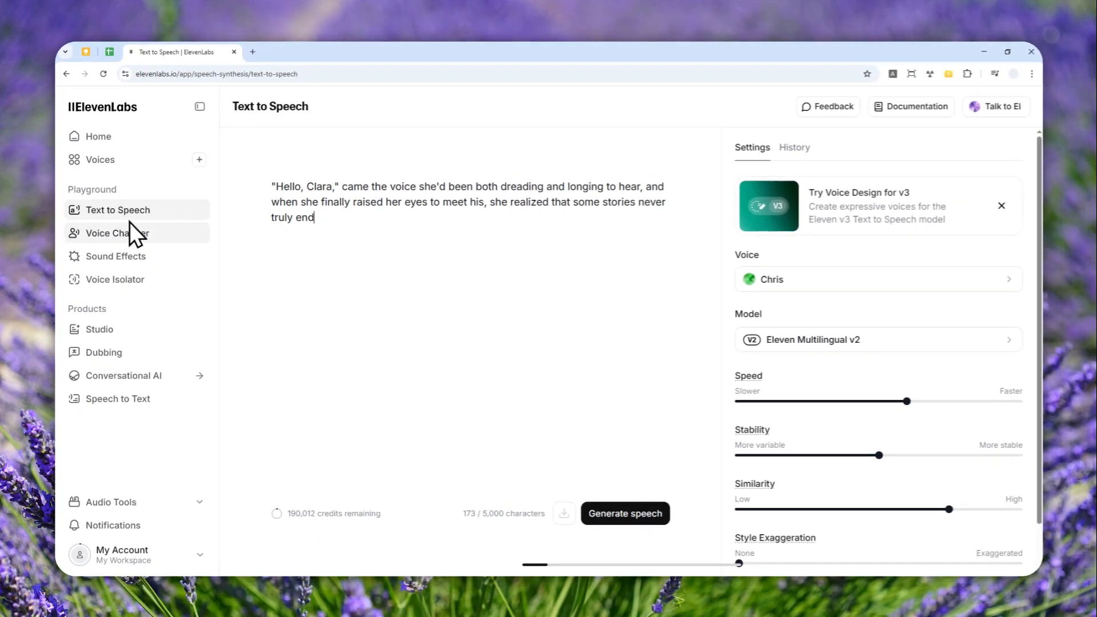
left_click(877, 279)
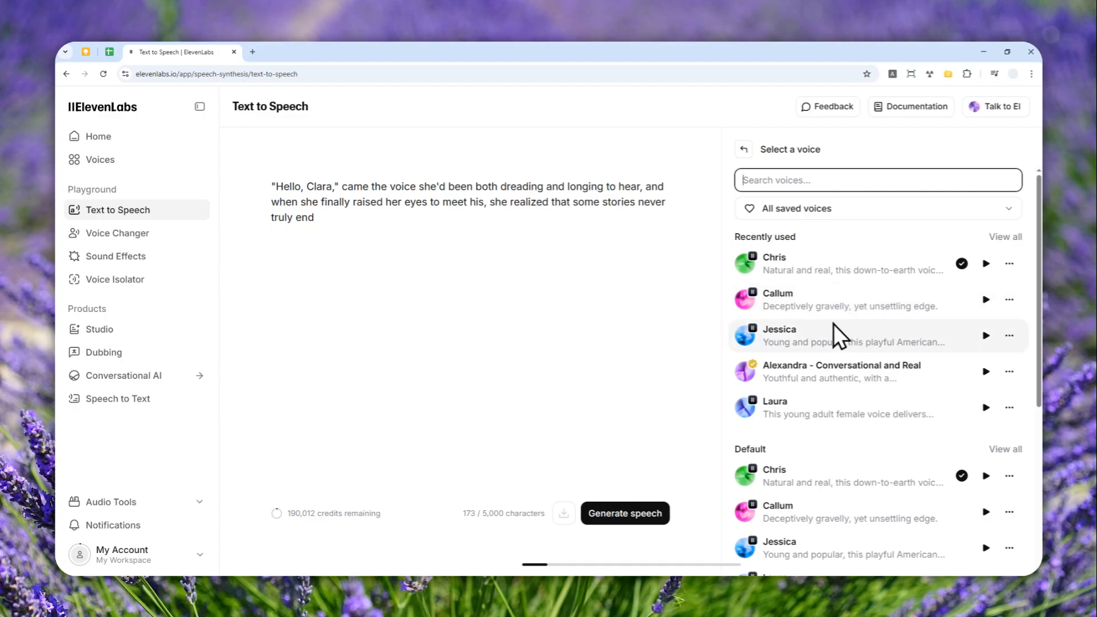
mouse_move(871, 326)
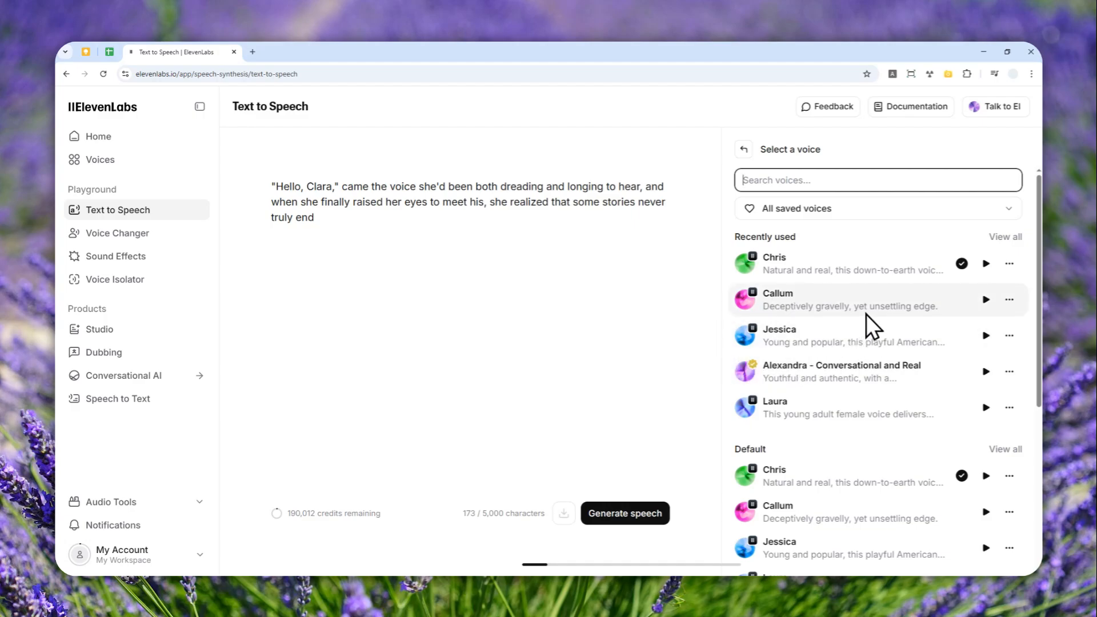
mouse_move(905, 371)
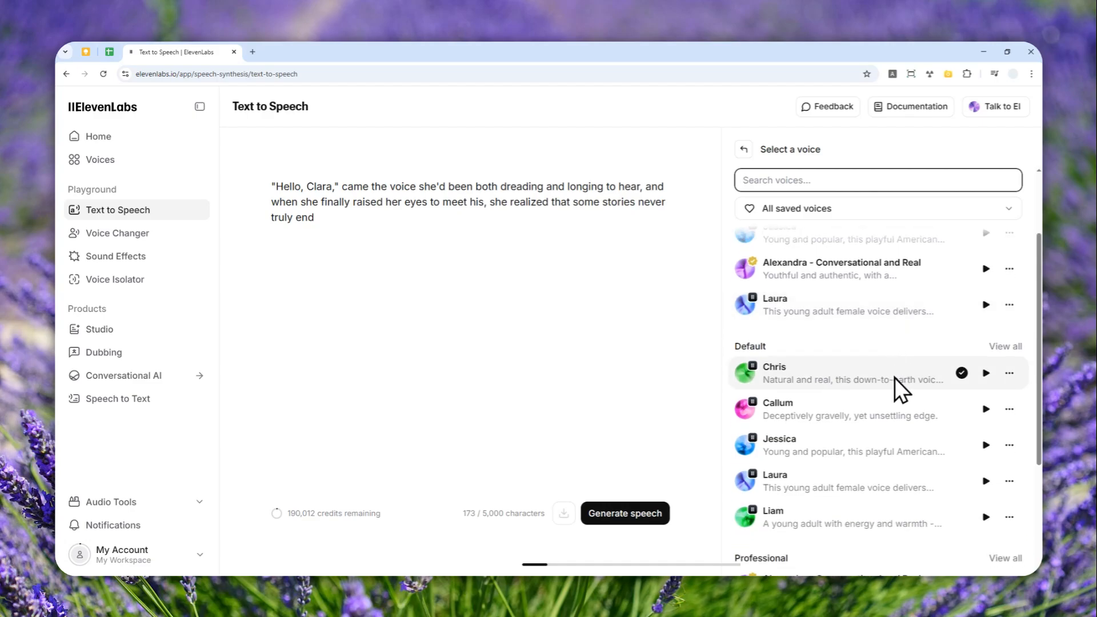
scroll("down", 3)
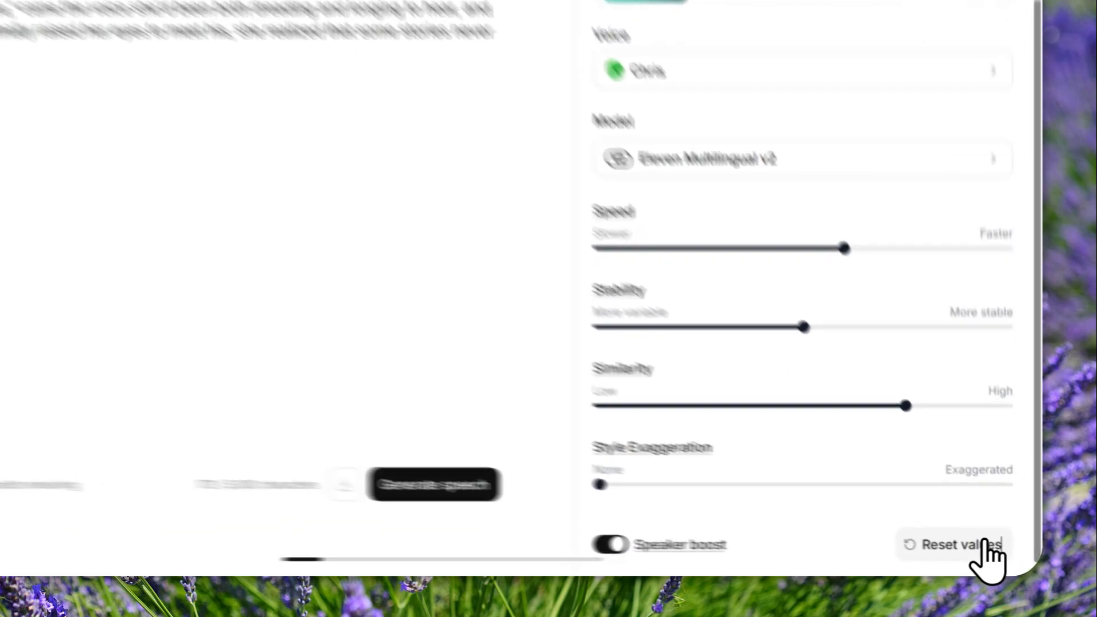
Reset voice settings to defaults, generate the 9-second Chris narration, and pause it
left_click(952, 544)
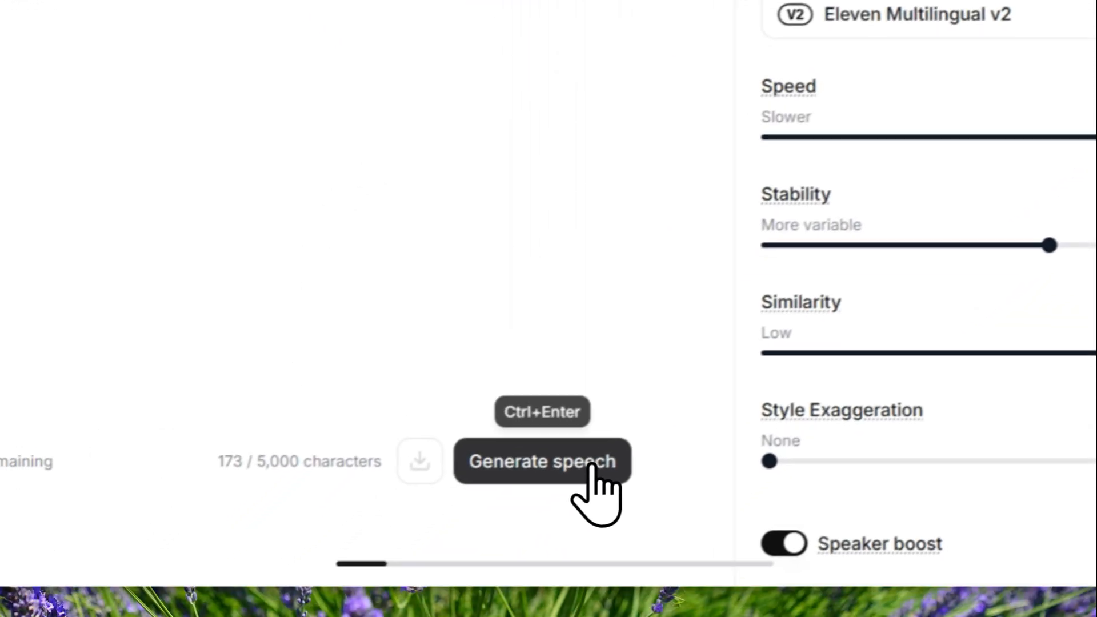
left_click(542, 461)
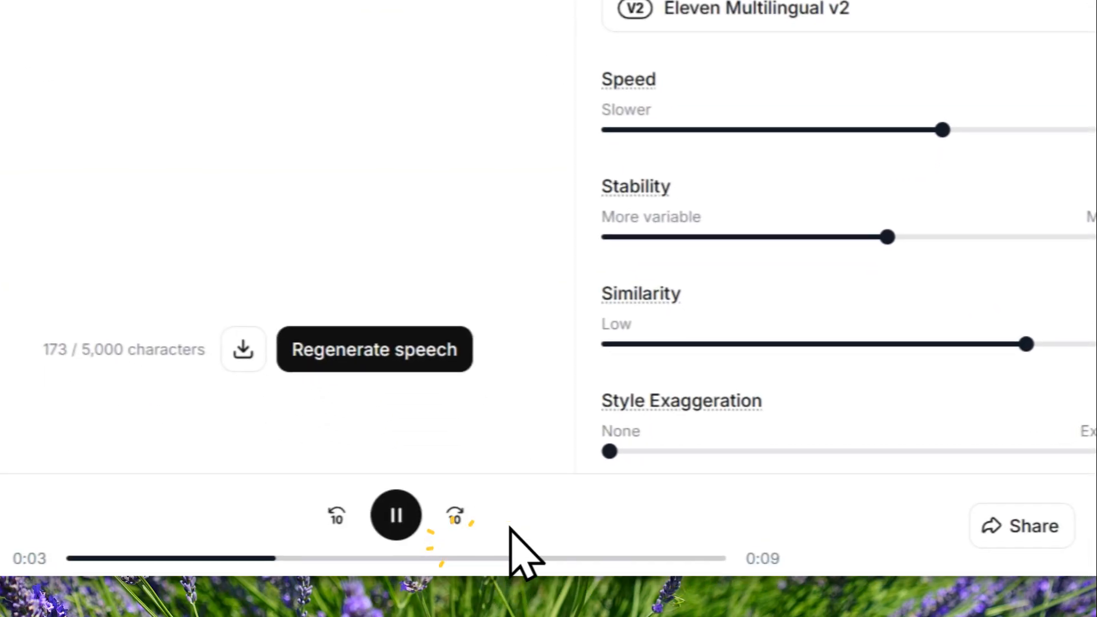
left_click(395, 515)
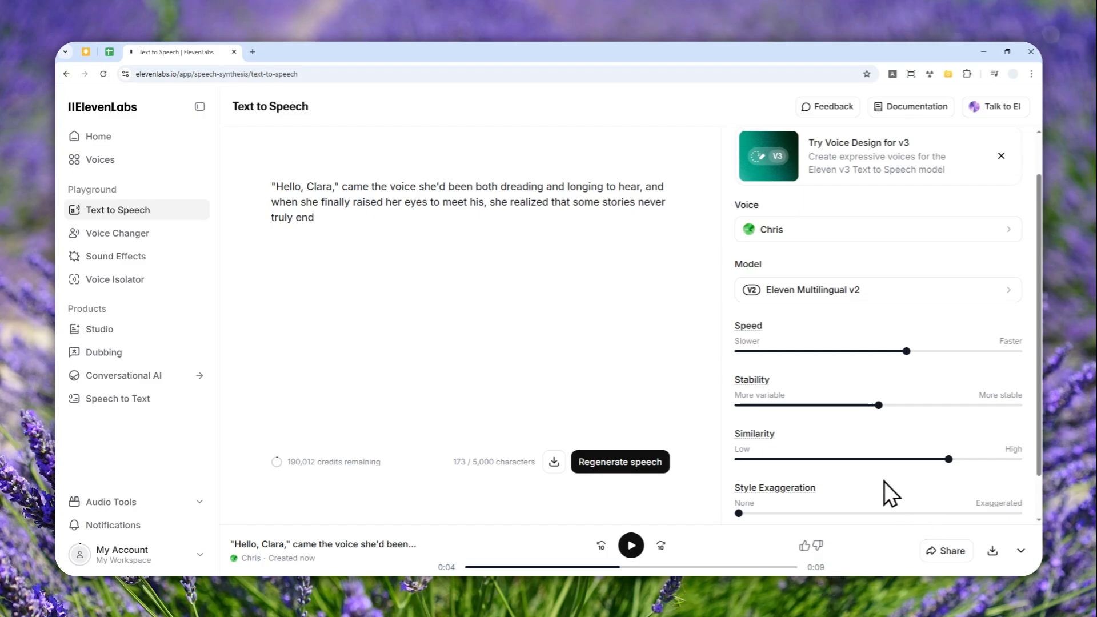
mouse_move(747, 326)
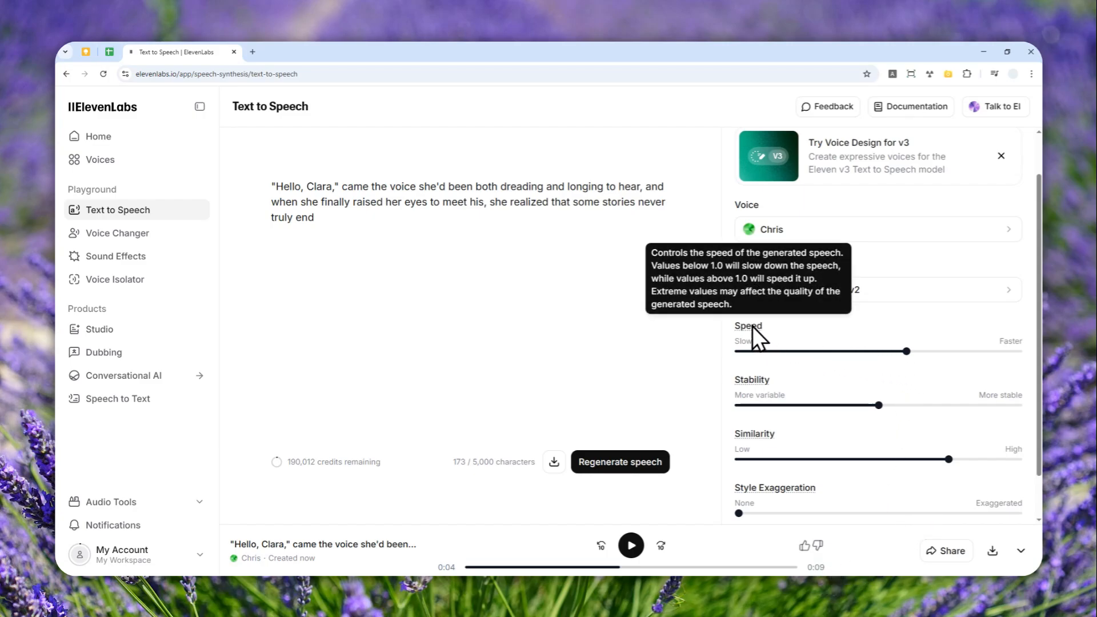
mouse_move(924, 344)
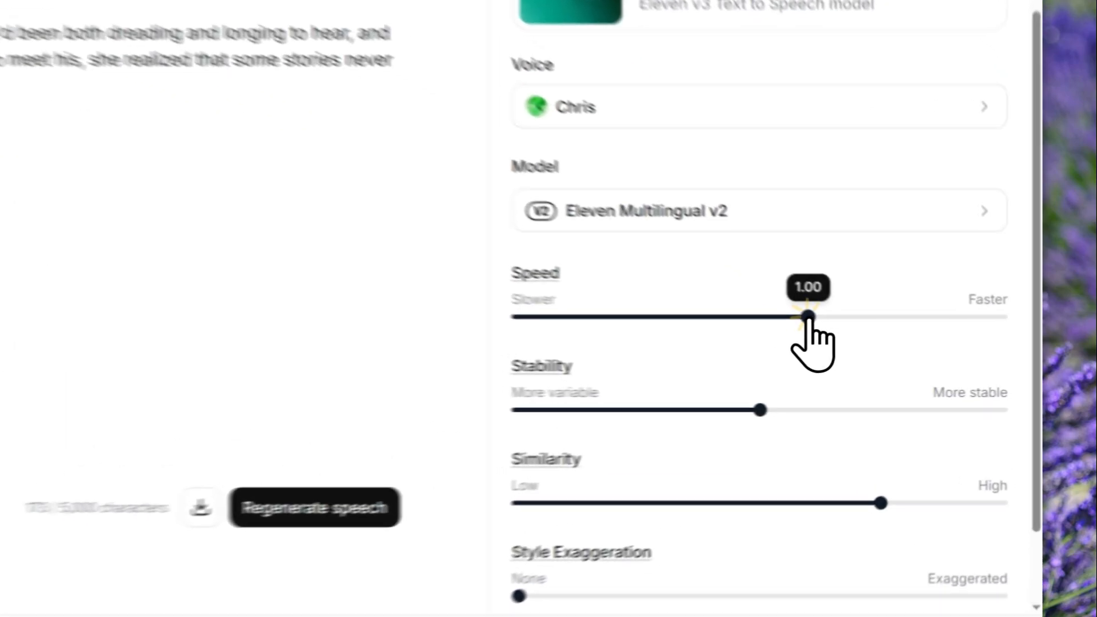
Push Speed to maximum and regenerate a 7-second take, playing then stopping it
left_click_drag(804, 316, 983, 343)
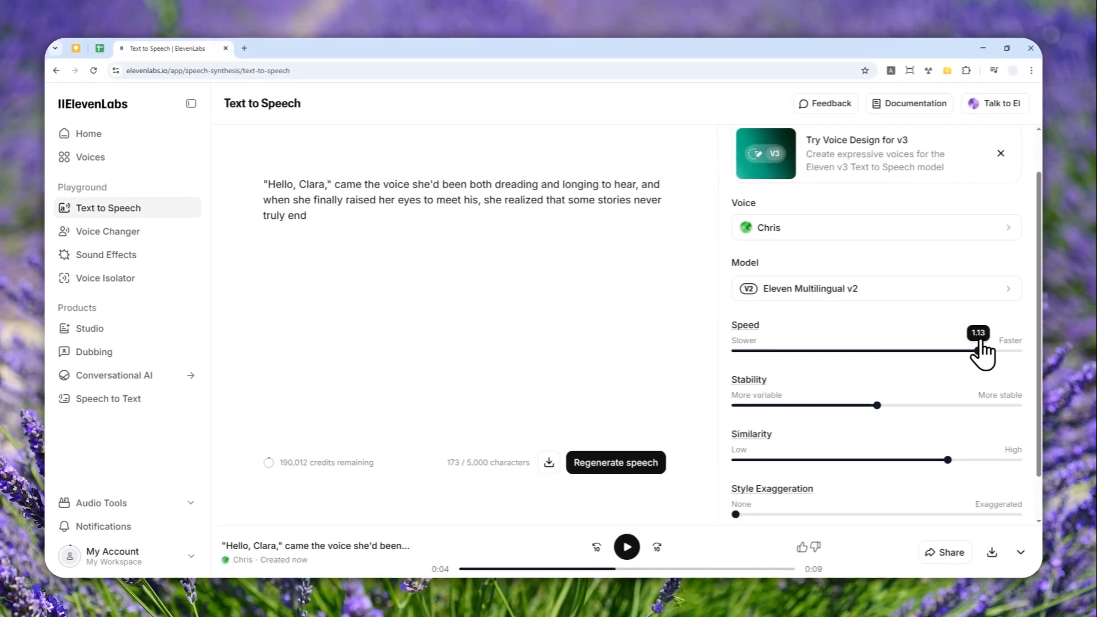
left_click_drag(984, 351, 1020, 351)
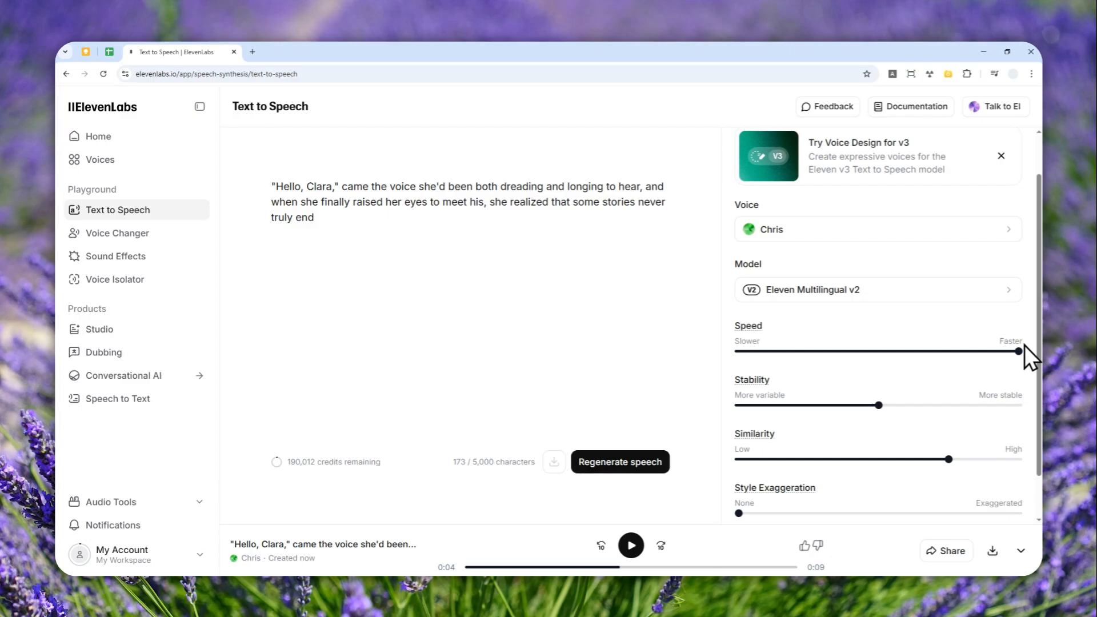
mouse_move(826, 316)
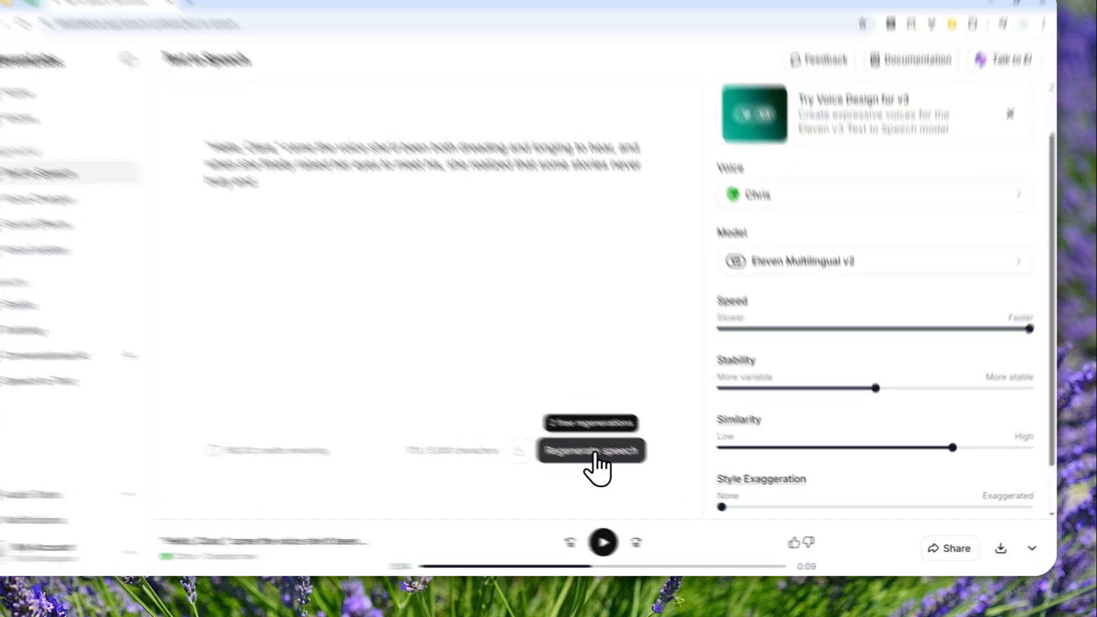
left_click(590, 451)
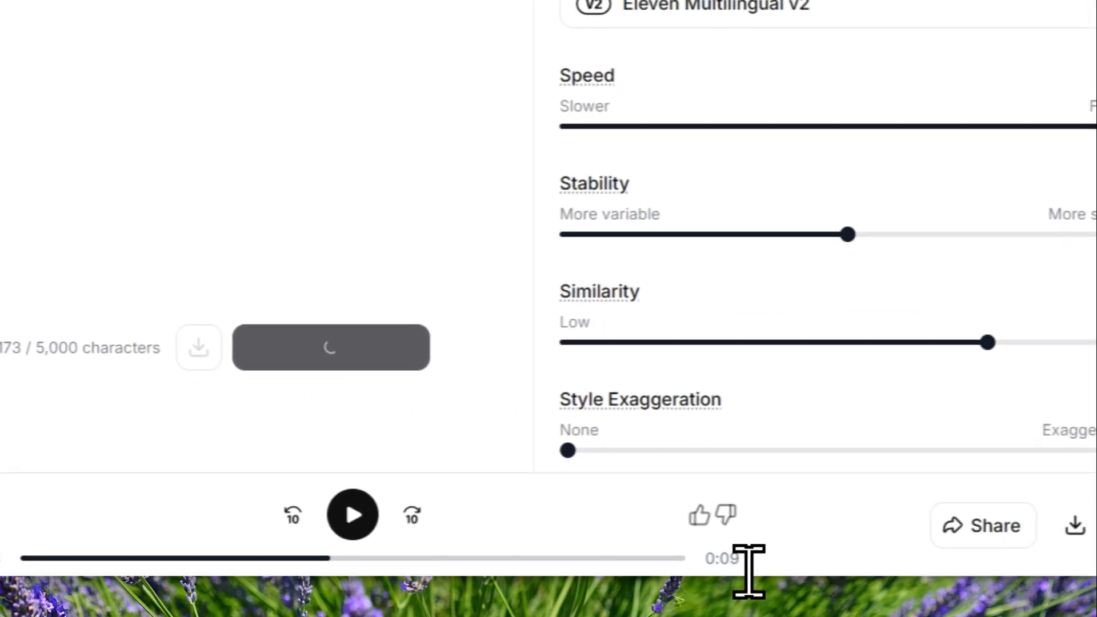
left_click(352, 516)
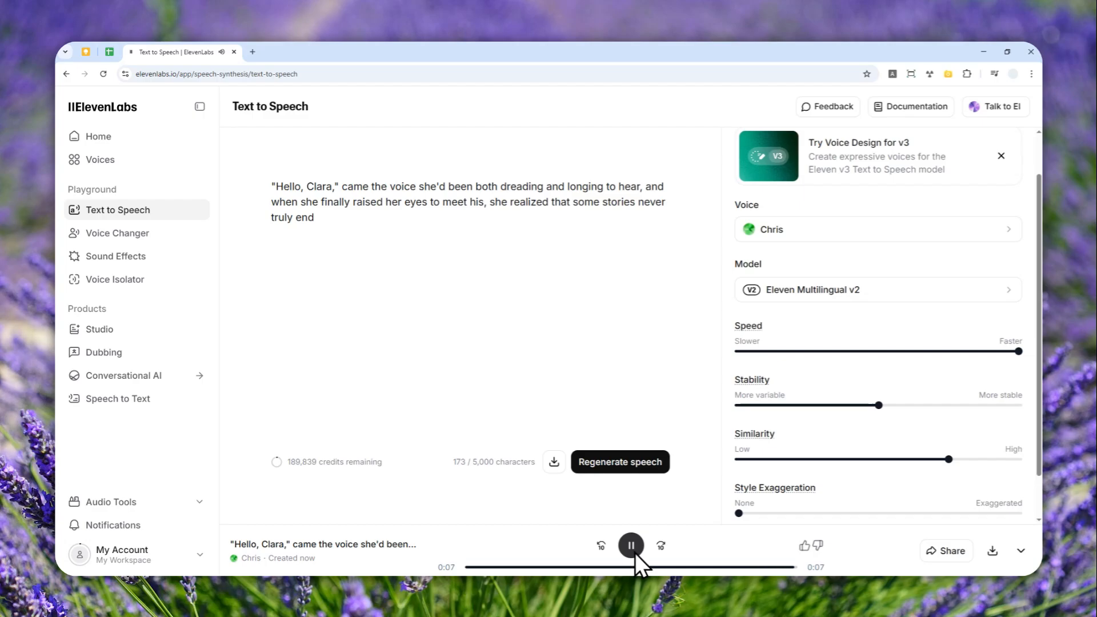
left_click(629, 546)
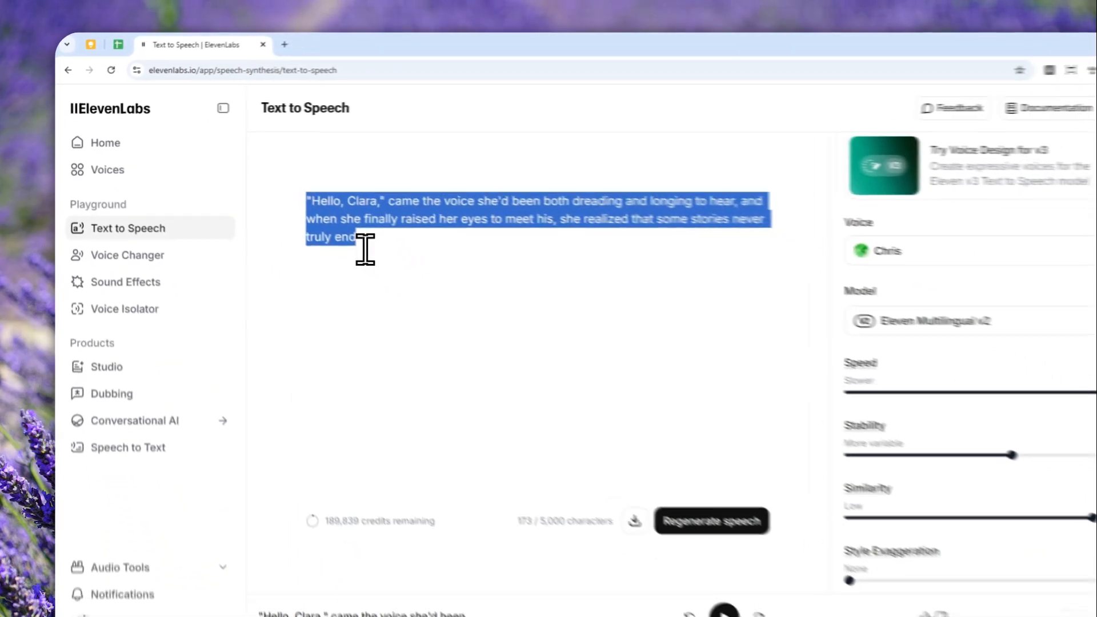
Choose the Eleven v3 (alpha) model and slide Stability to Natural
left_click(711, 521)
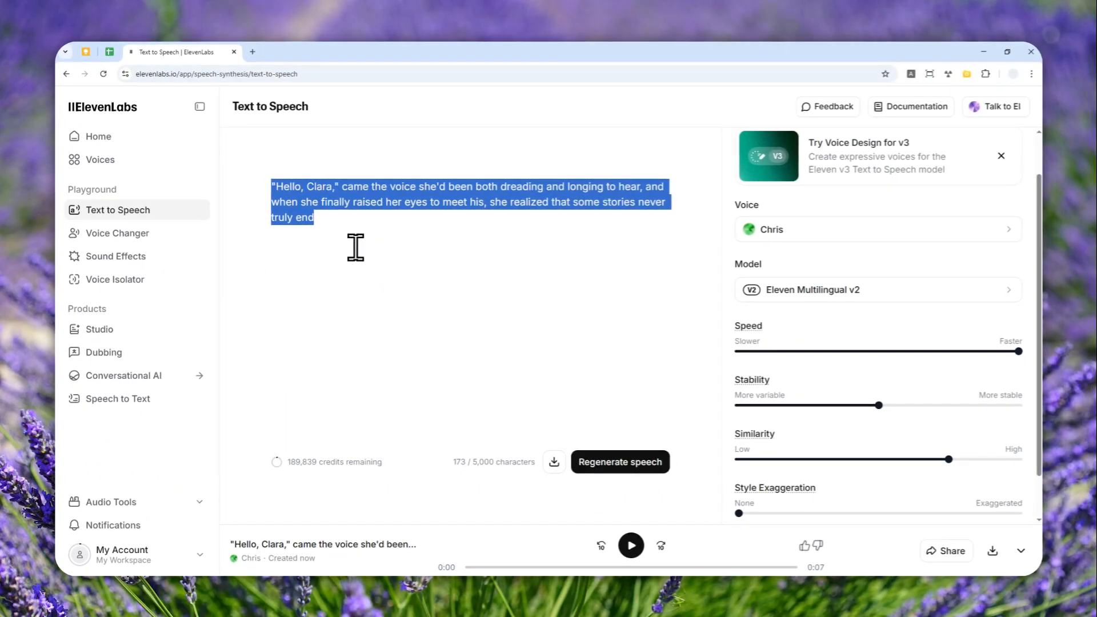
mouse_move(647, 379)
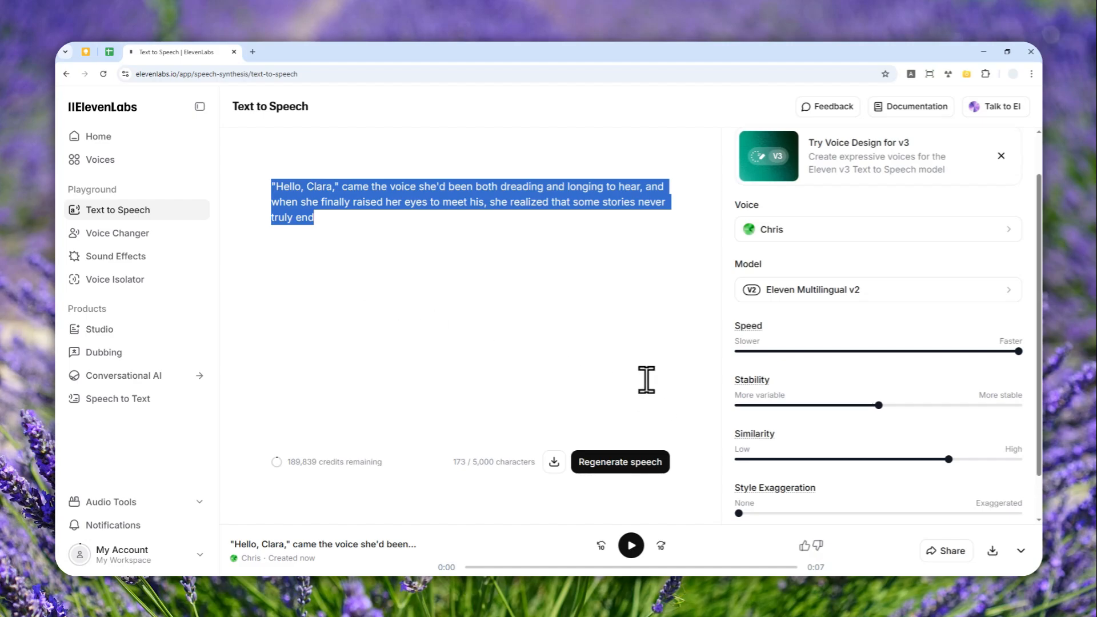
mouse_move(698, 399)
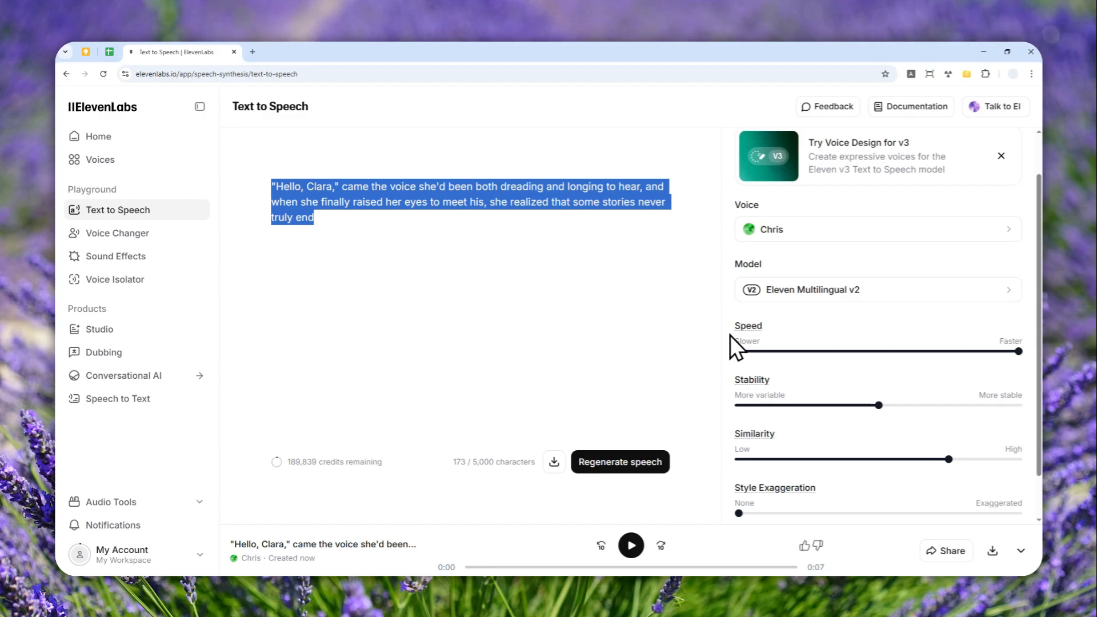
left_click(877, 290)
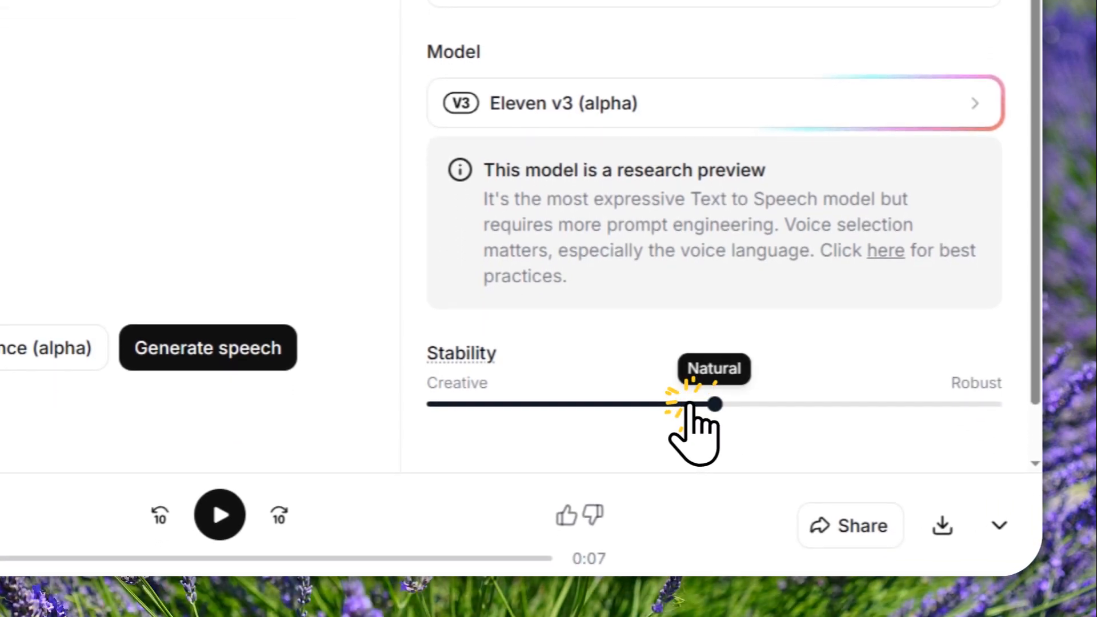
left_click_drag(712, 404, 996, 403)
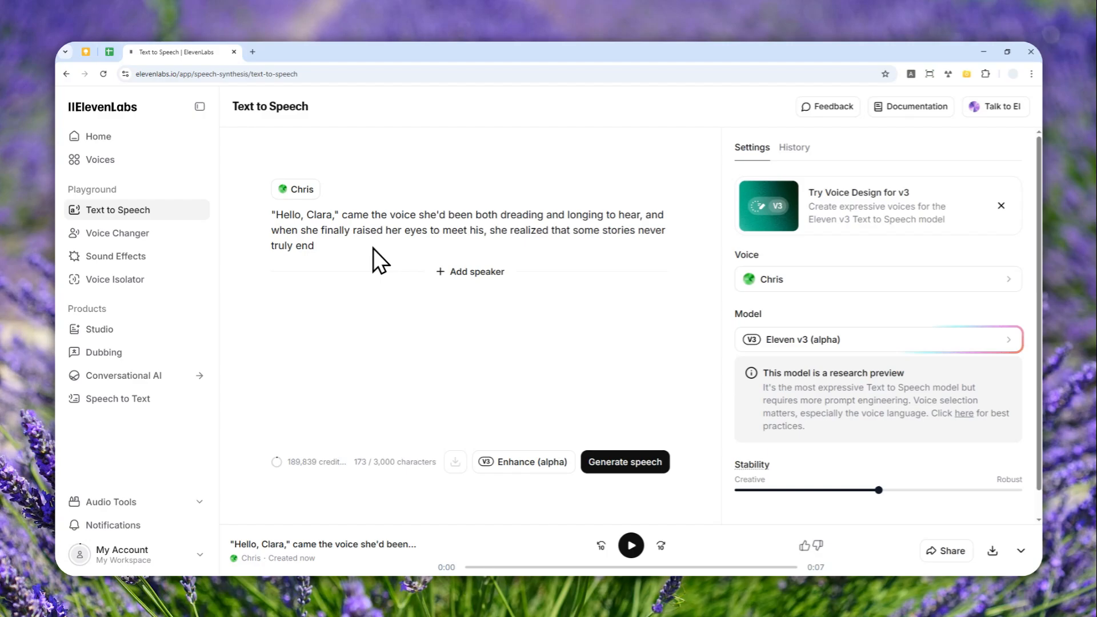
mouse_move(369, 255)
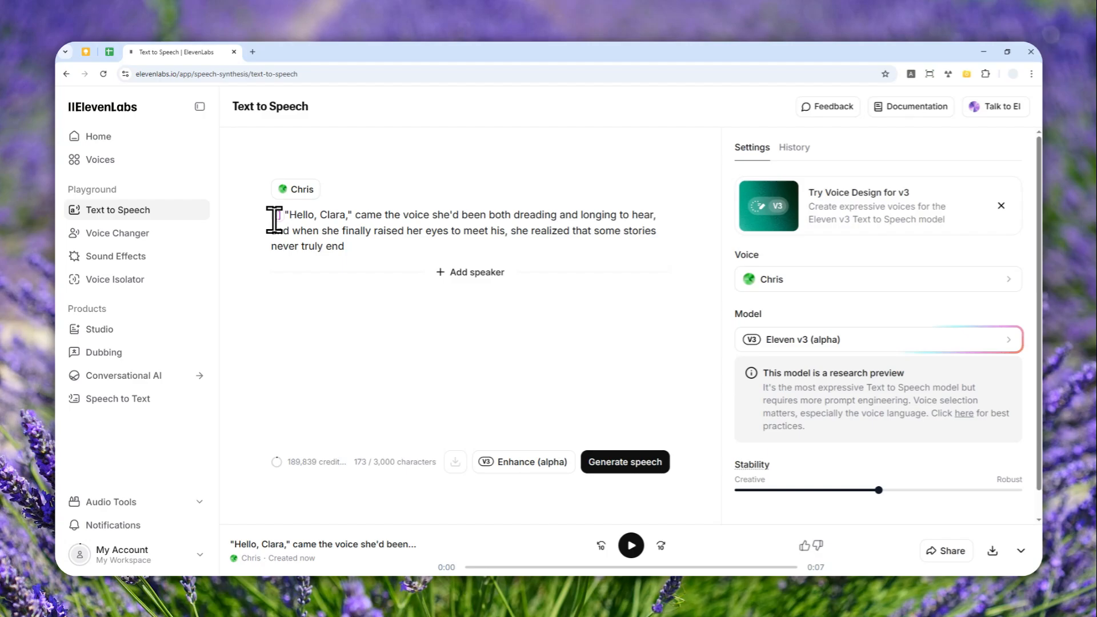
type("[an]")
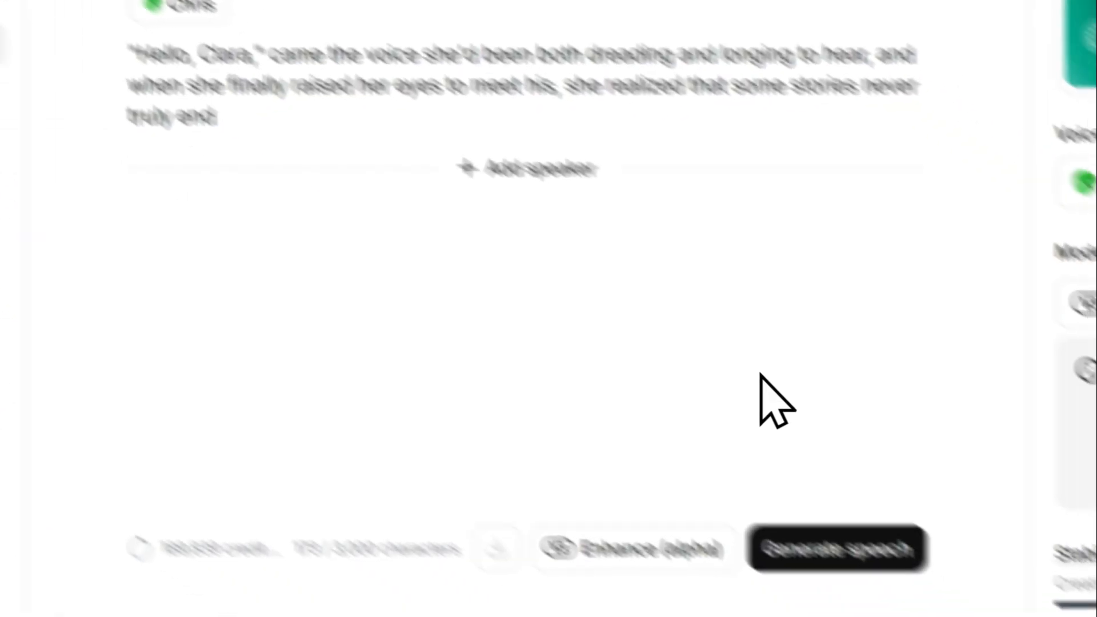
Generate with v3 to get Generation 1 and Generation 2 of the passage
left_click(838, 549)
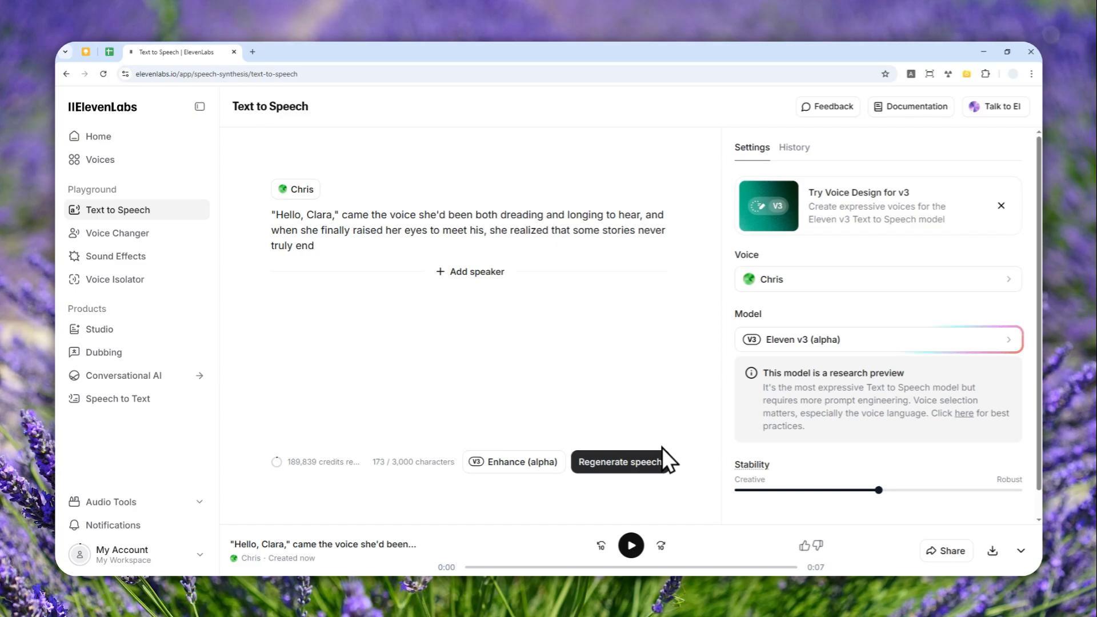
left_click(618, 462)
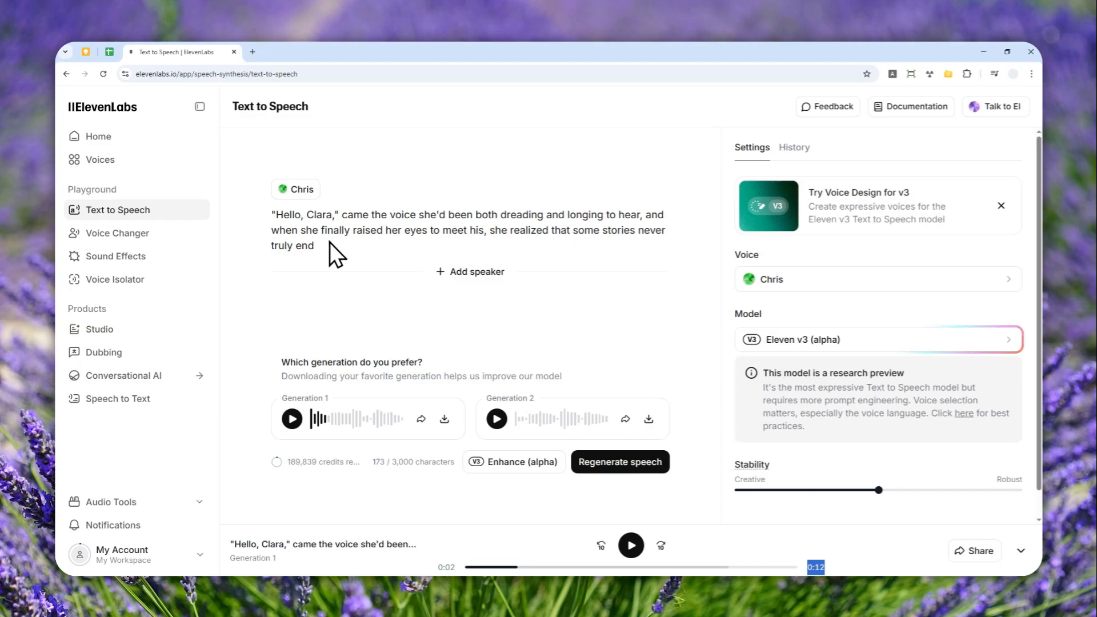
mouse_move(470, 302)
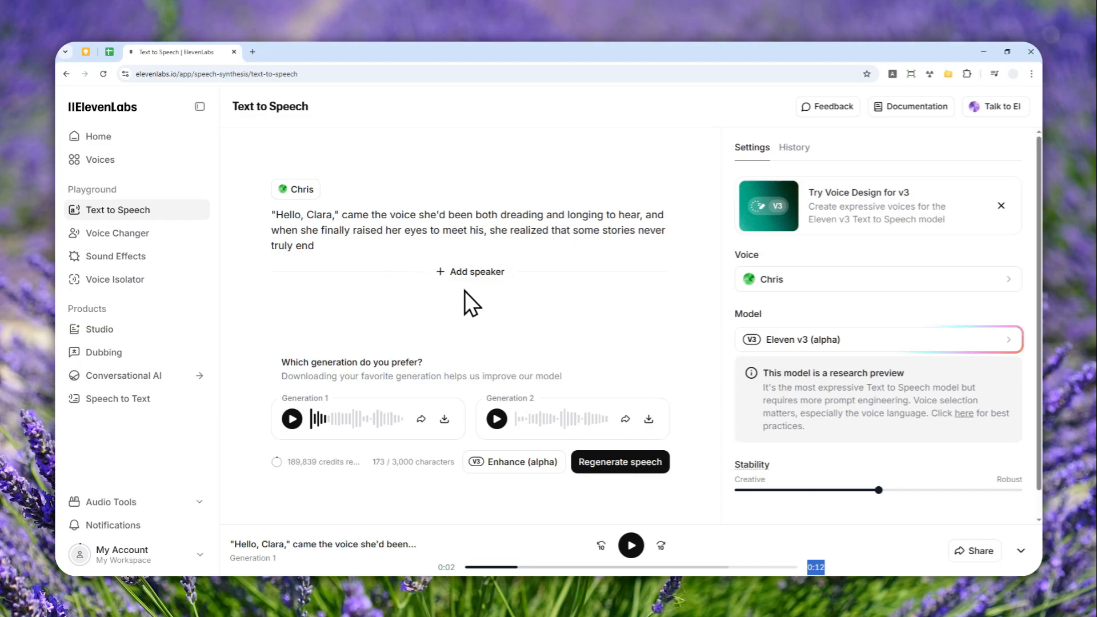
mouse_move(455, 294)
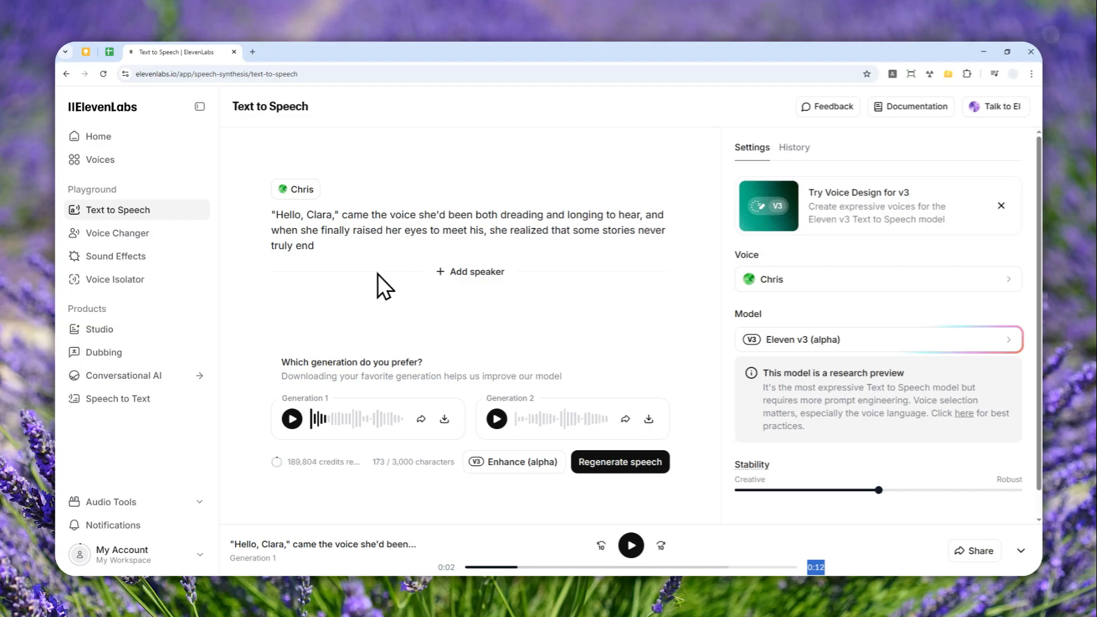
mouse_move(805, 319)
type("[hurried] ")
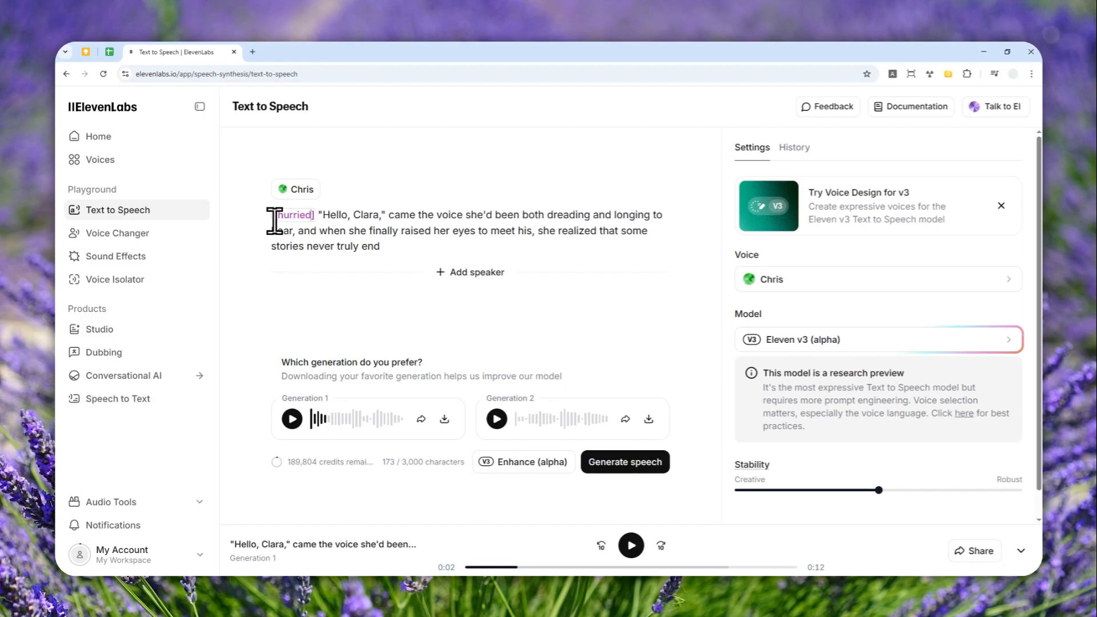
Retype the opening bracketed tag as quick, then as rushed
double_click(294, 215)
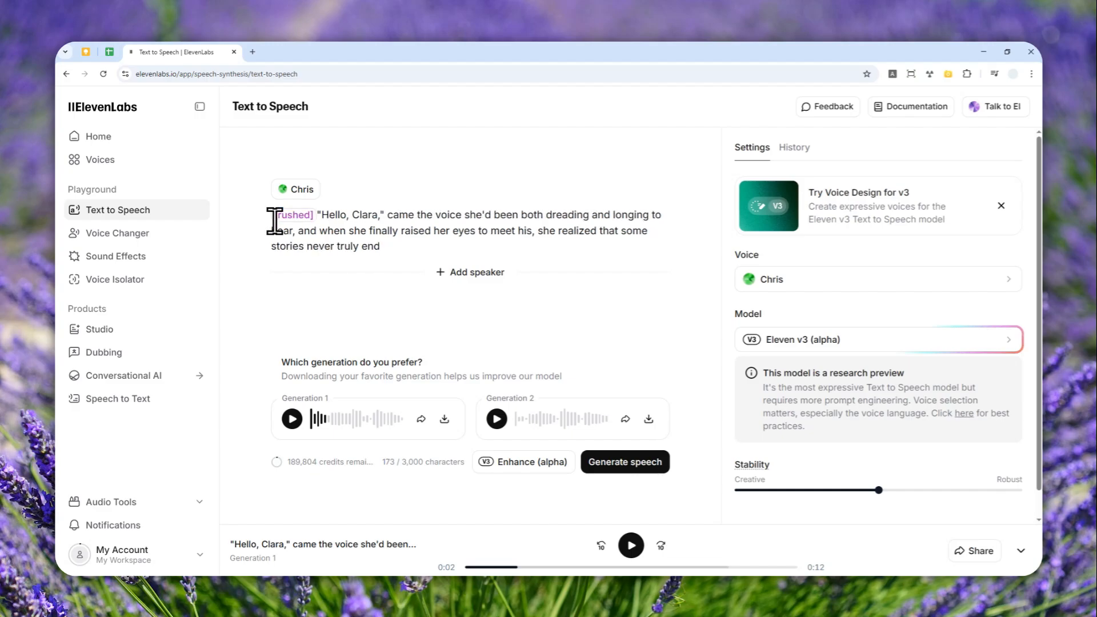
double_click(295, 215)
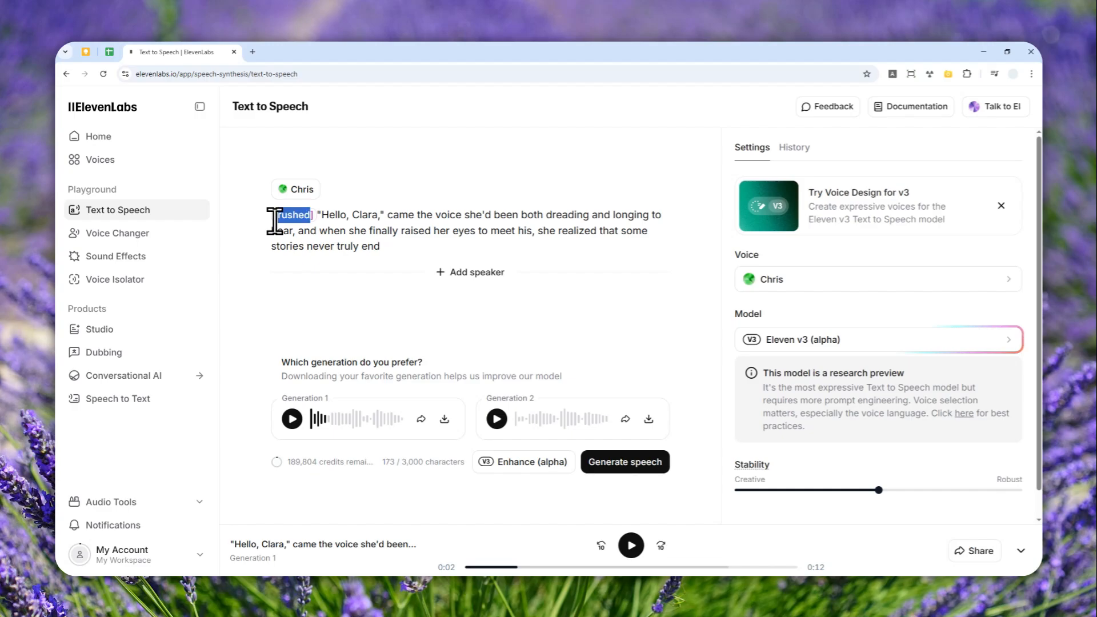
type("quick")
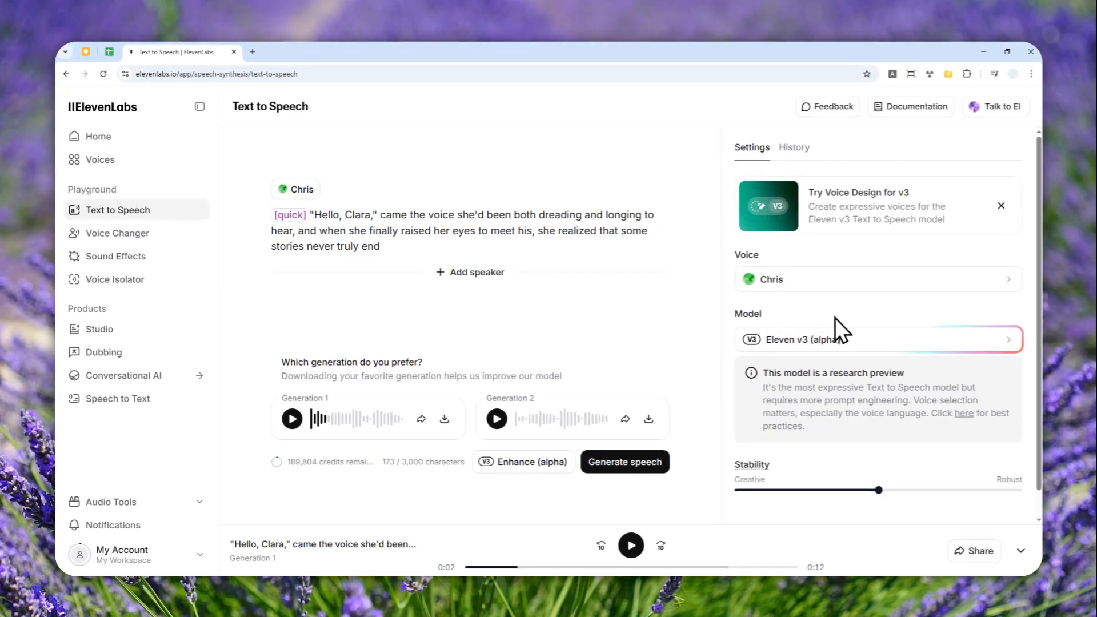
mouse_move(340, 236)
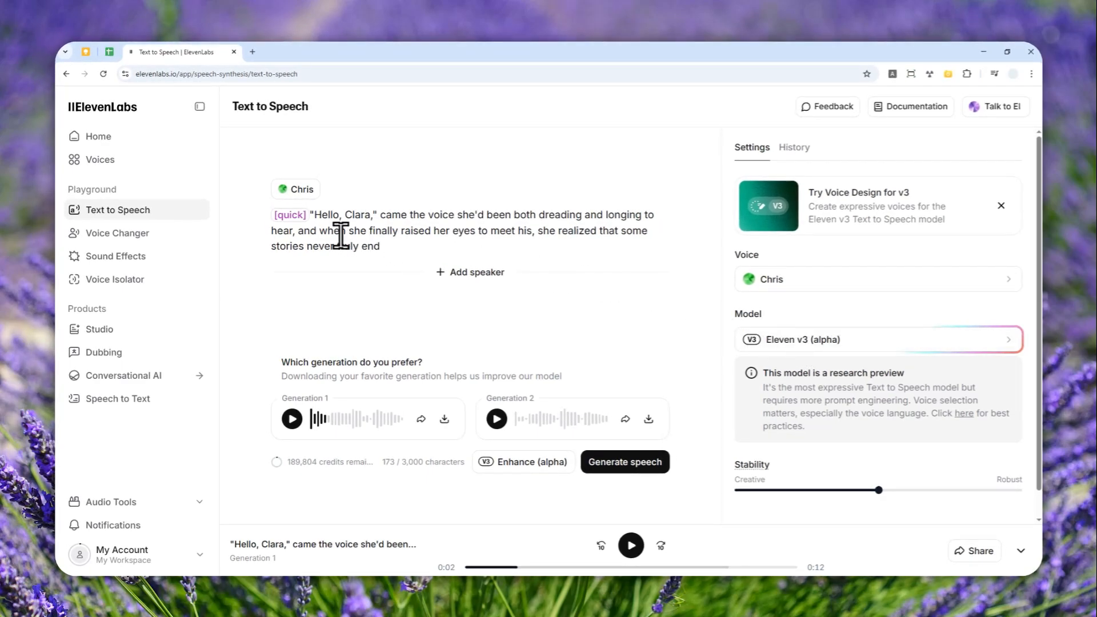
double_click(289, 215)
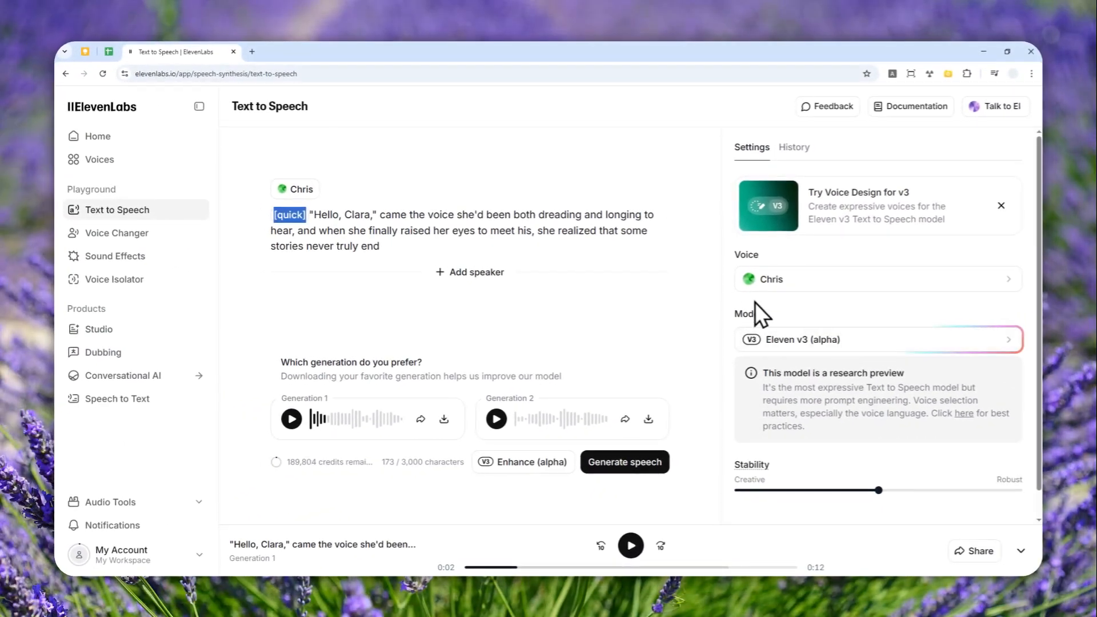
mouse_move(396, 251)
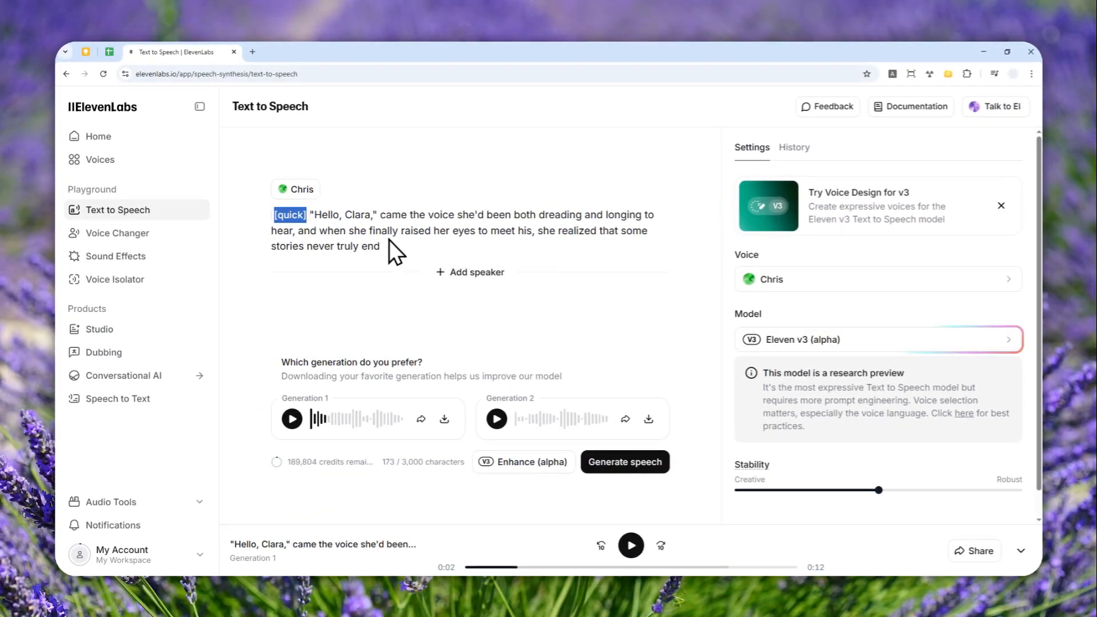
mouse_move(384, 251)
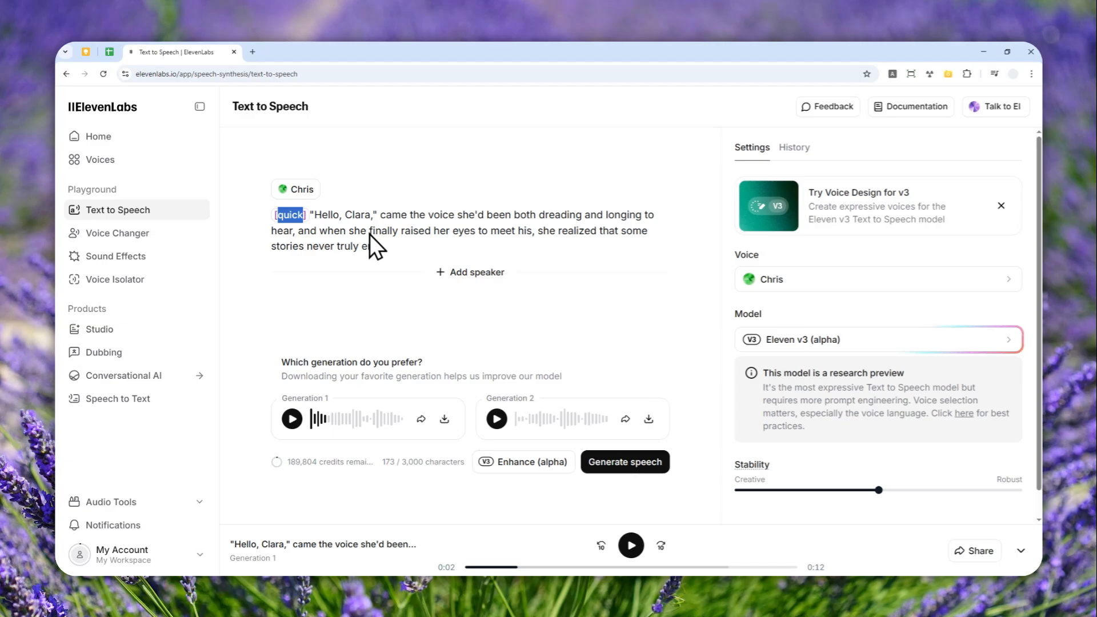
type("rushed")
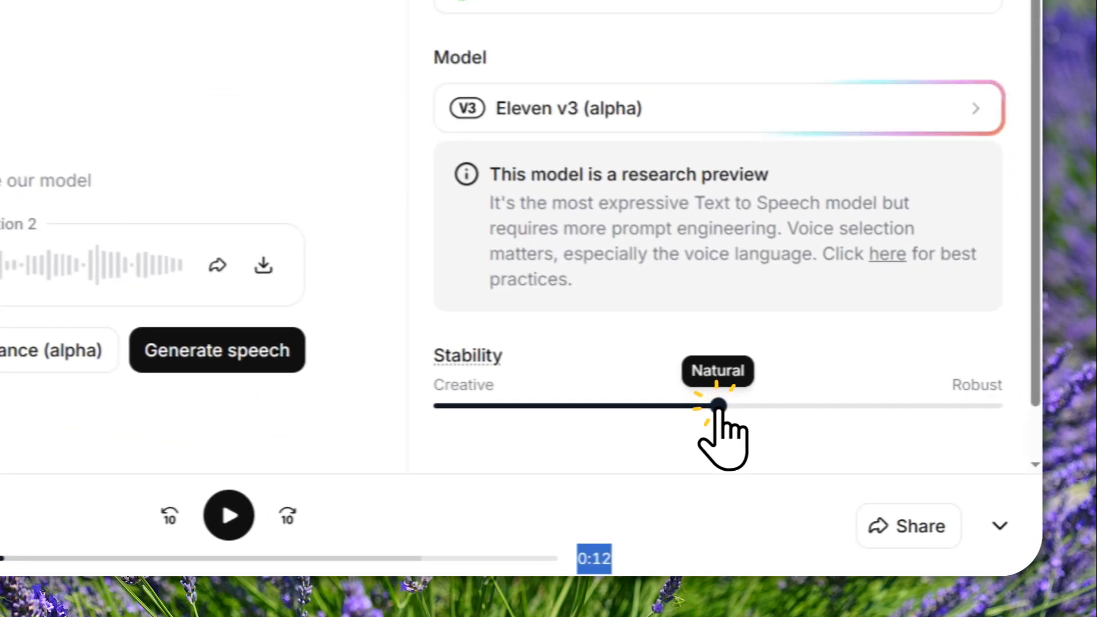
Raise Stability fully to Robust and generate speech for the tagged passage
left_click_drag(721, 408, 997, 412)
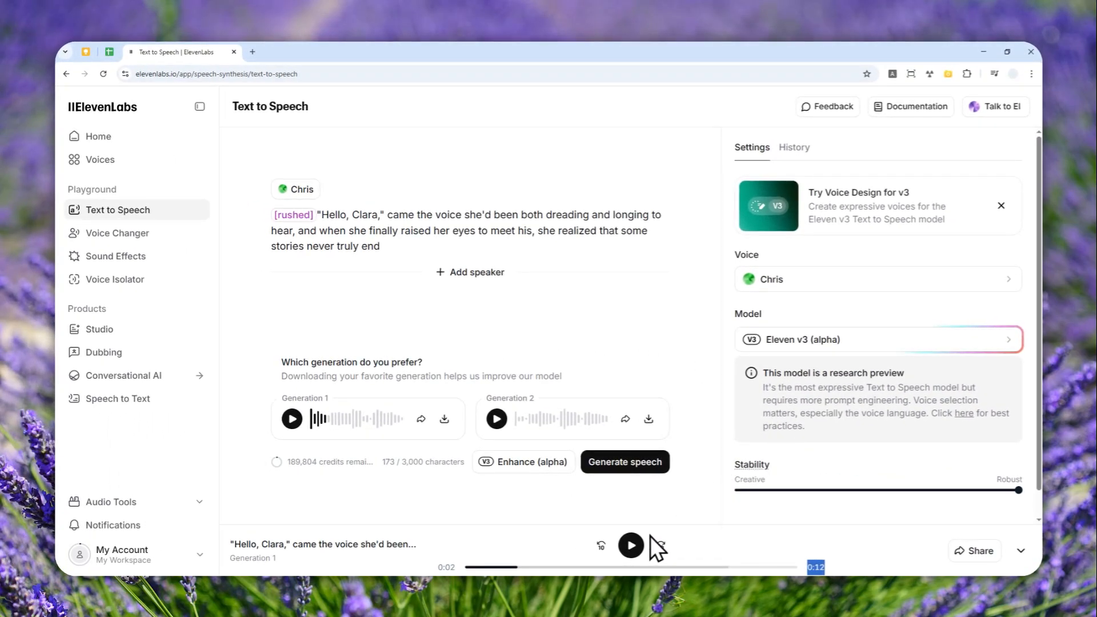
left_click(625, 462)
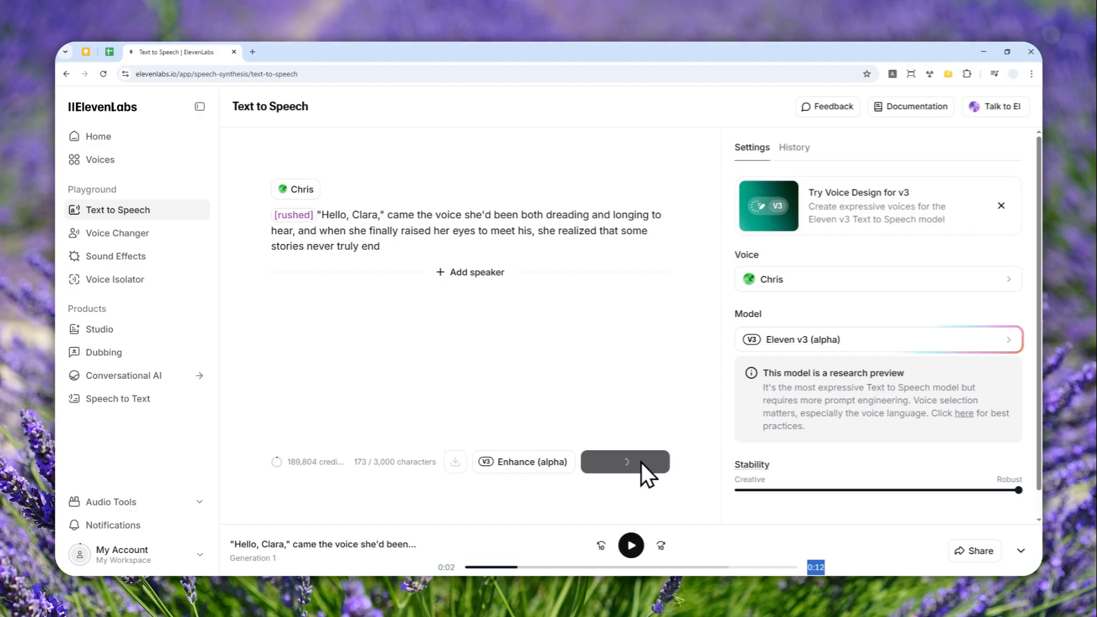
left_click(624, 460)
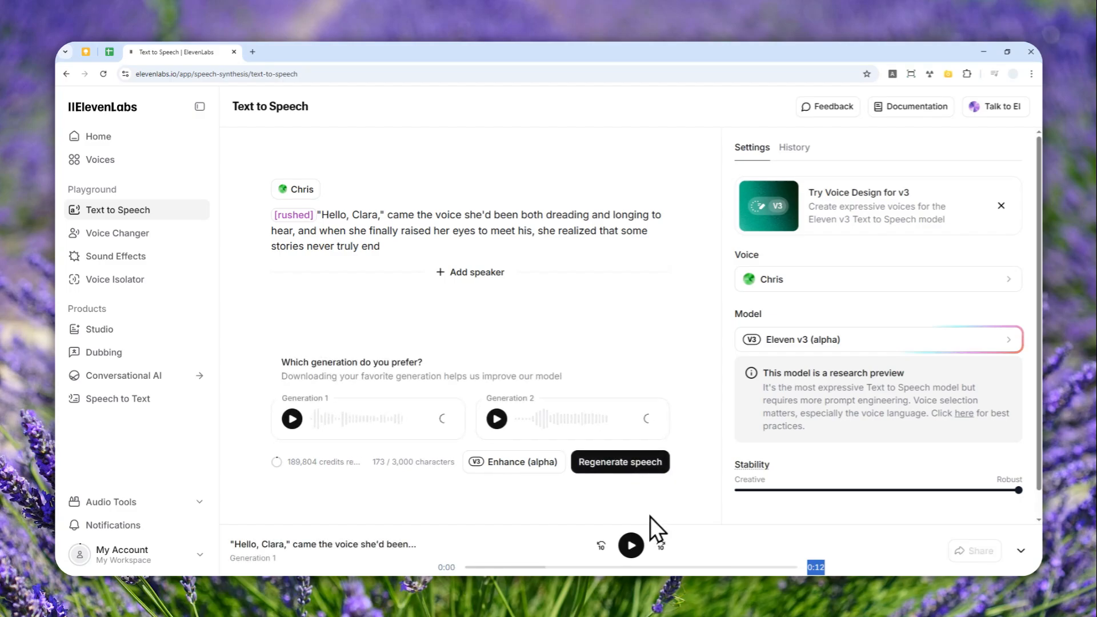
left_click(629, 546)
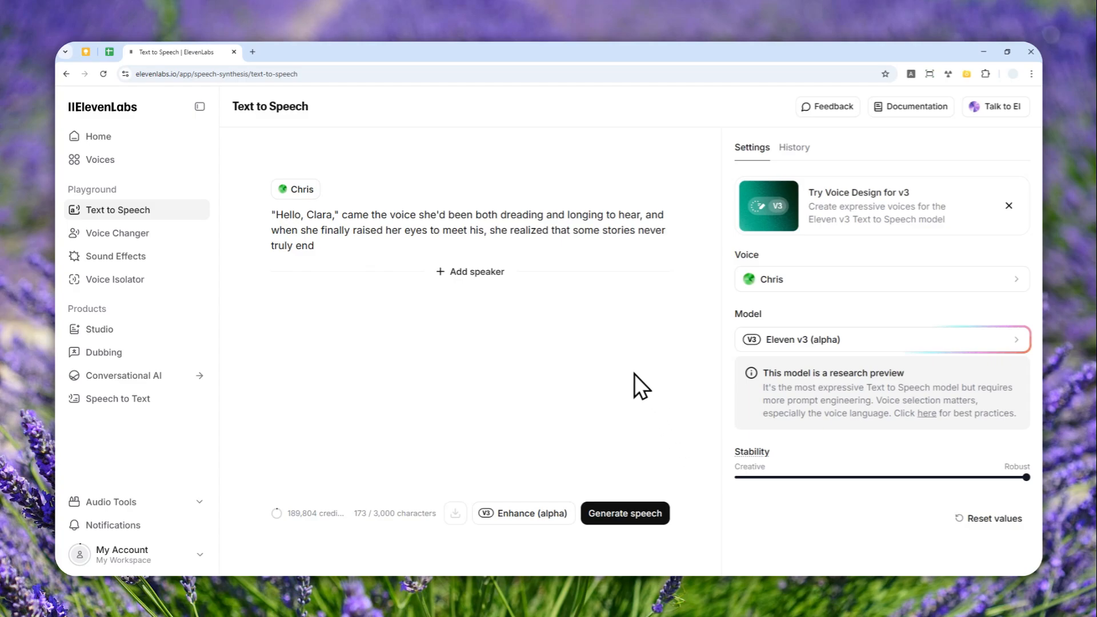
mouse_move(790, 259)
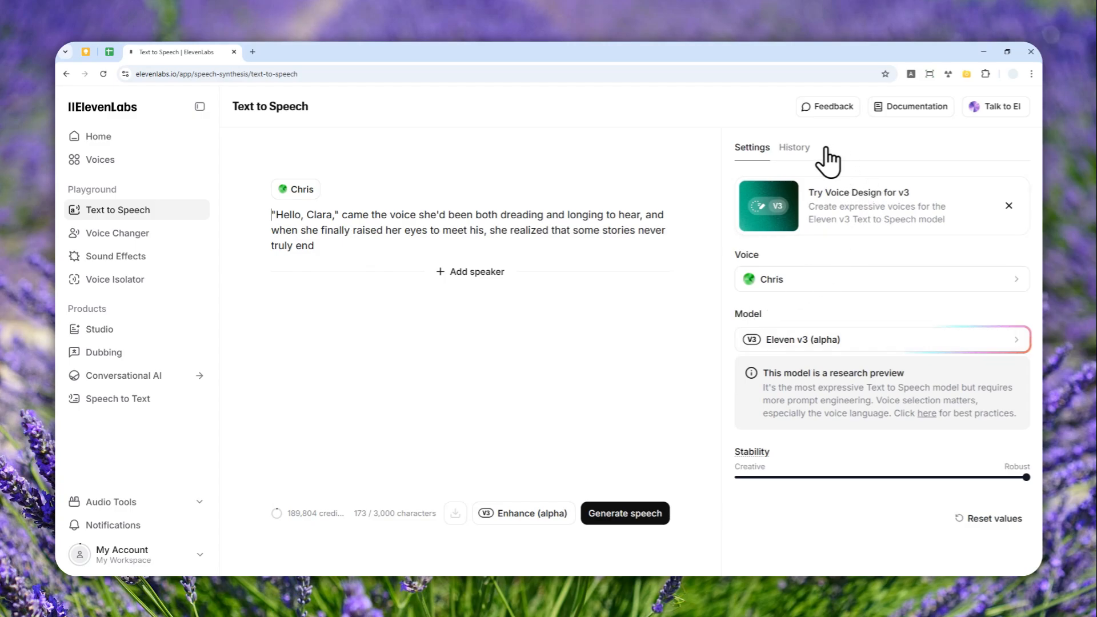
In History, play back the newest and second-newest Robust takes, then pause
left_click(795, 148)
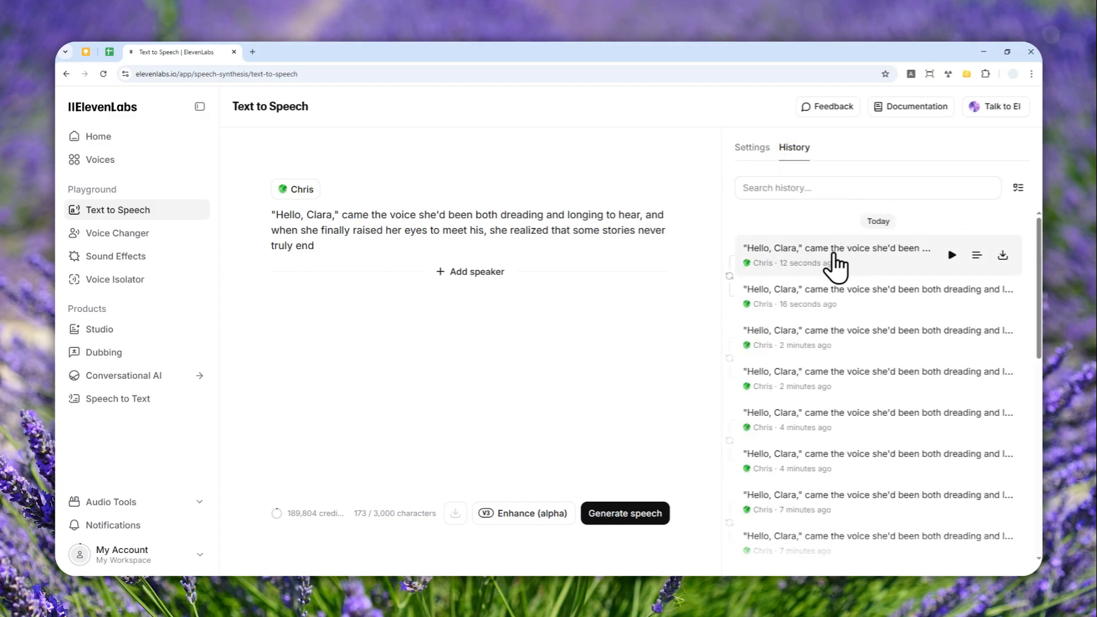
mouse_move(816, 408)
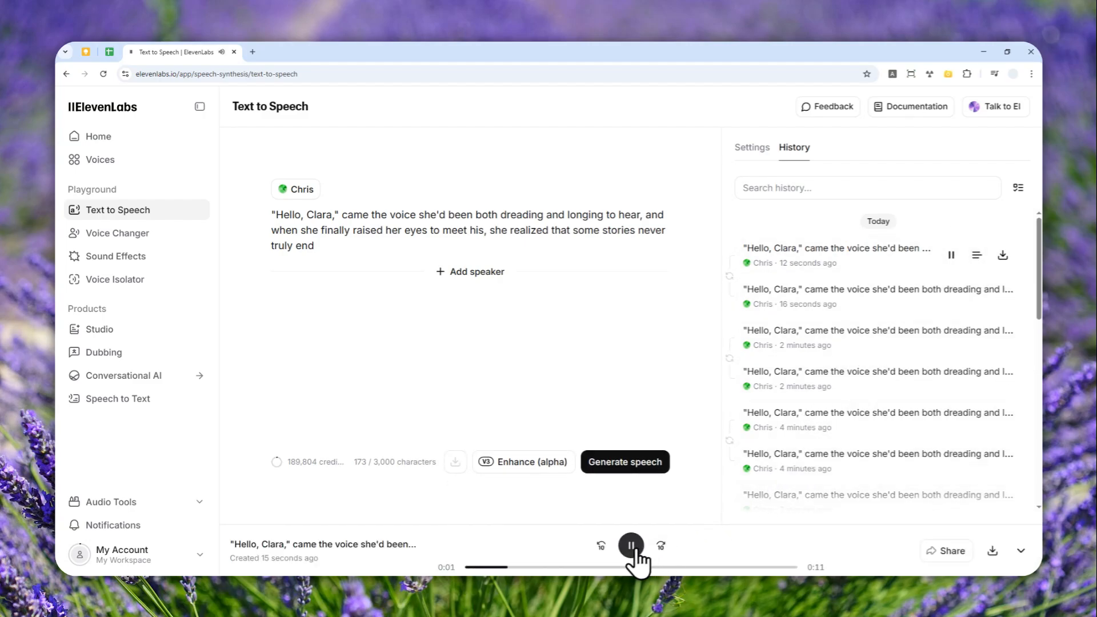
left_click(630, 545)
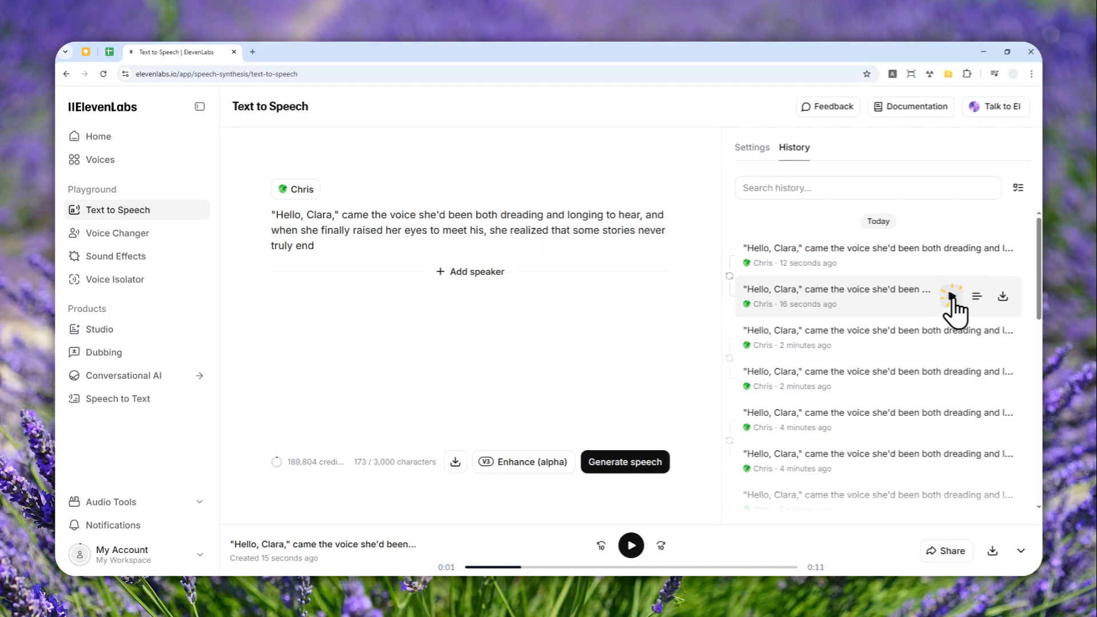
left_click(952, 296)
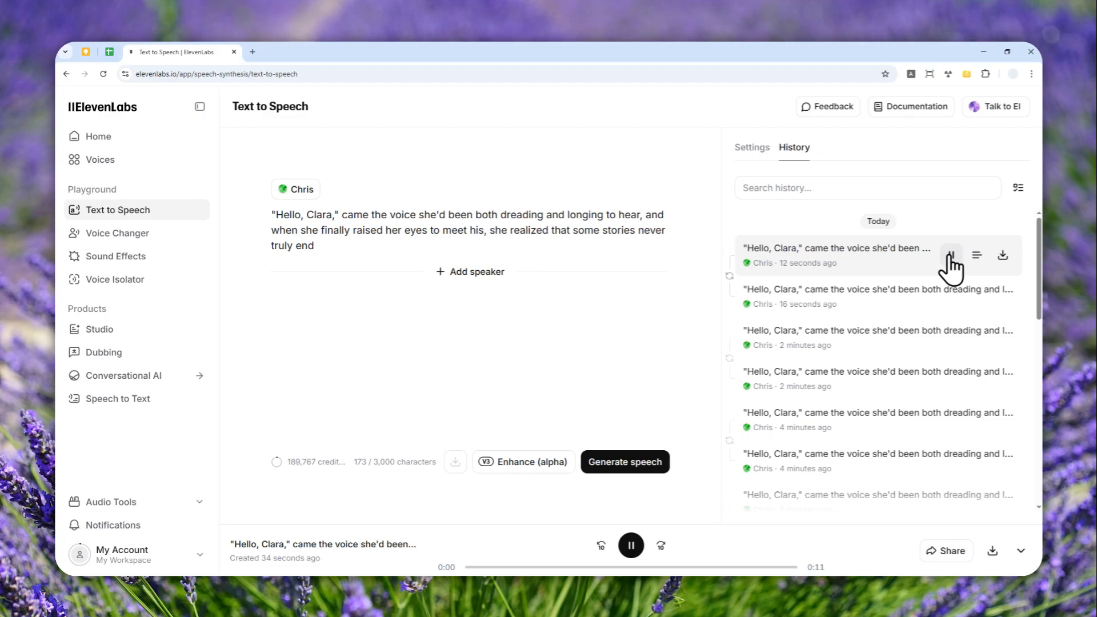
left_click(952, 255)
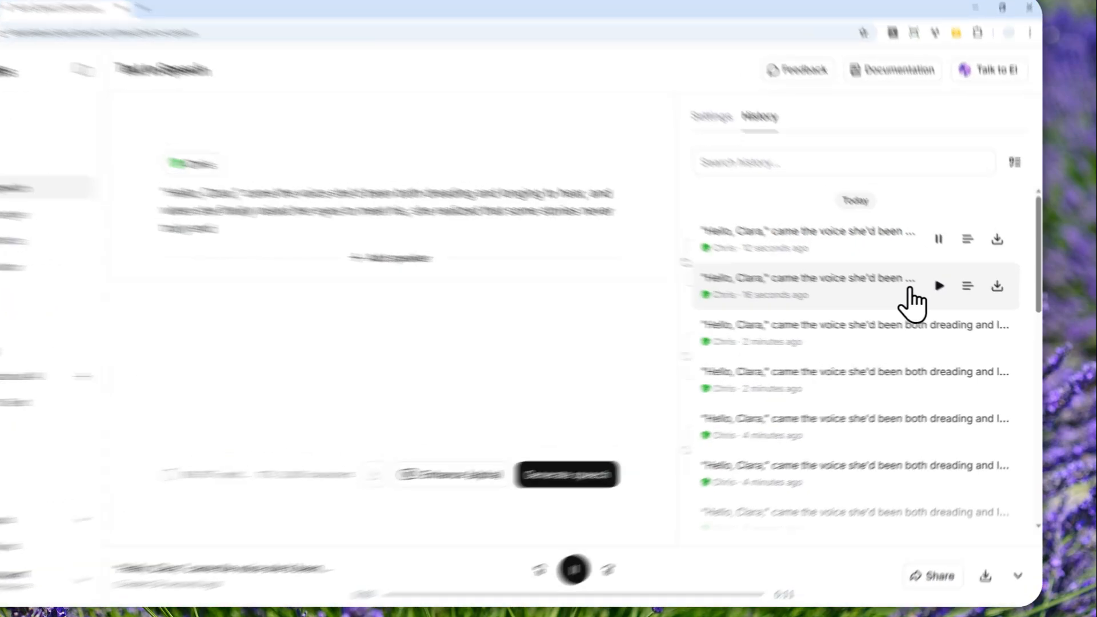
left_click(940, 285)
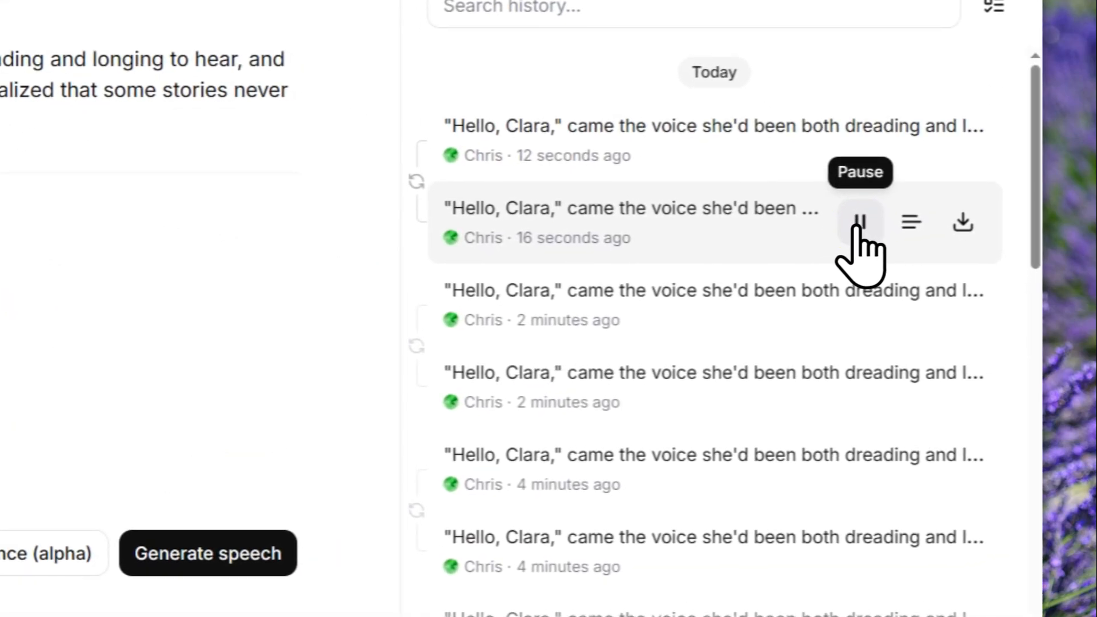
left_click(859, 223)
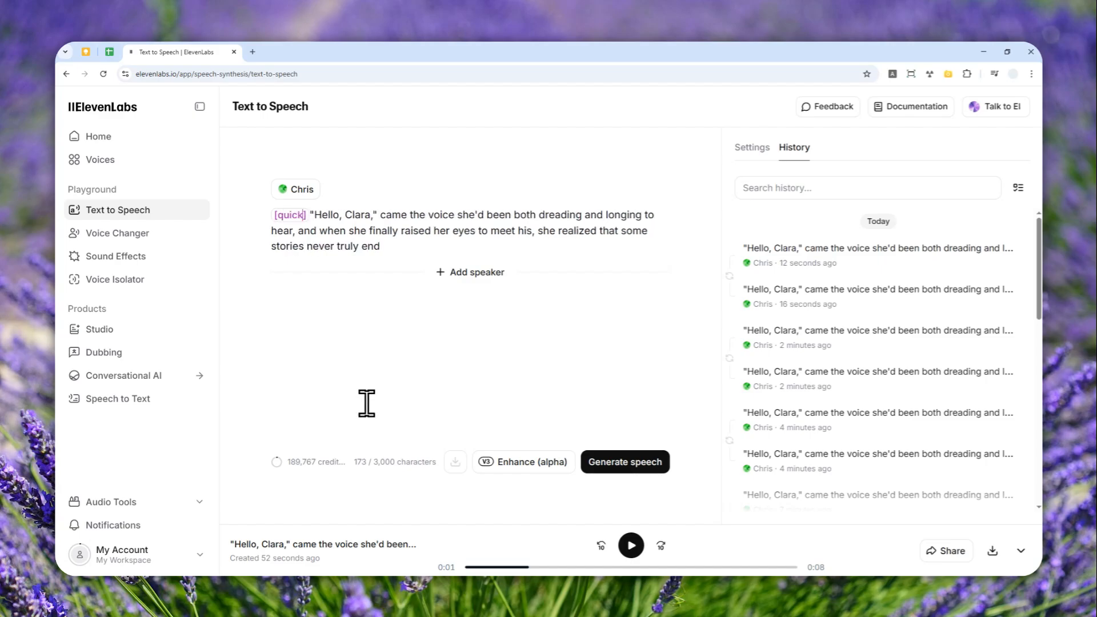
Replace the [quick] tag with [rushed] and return to the Settings panel
double_click(289, 215)
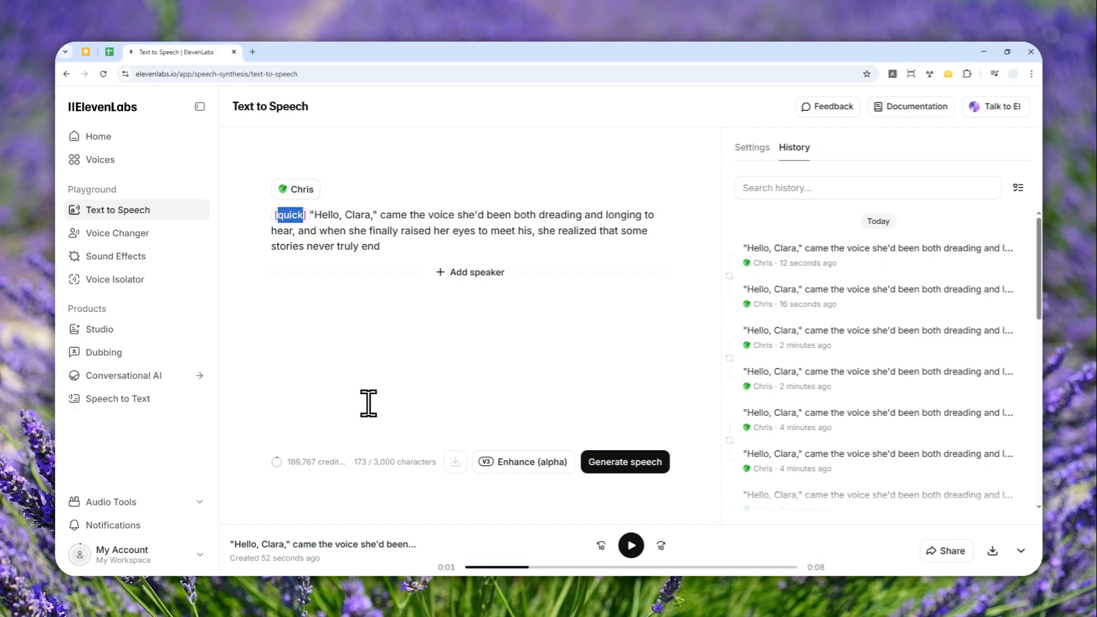
type("rushed")
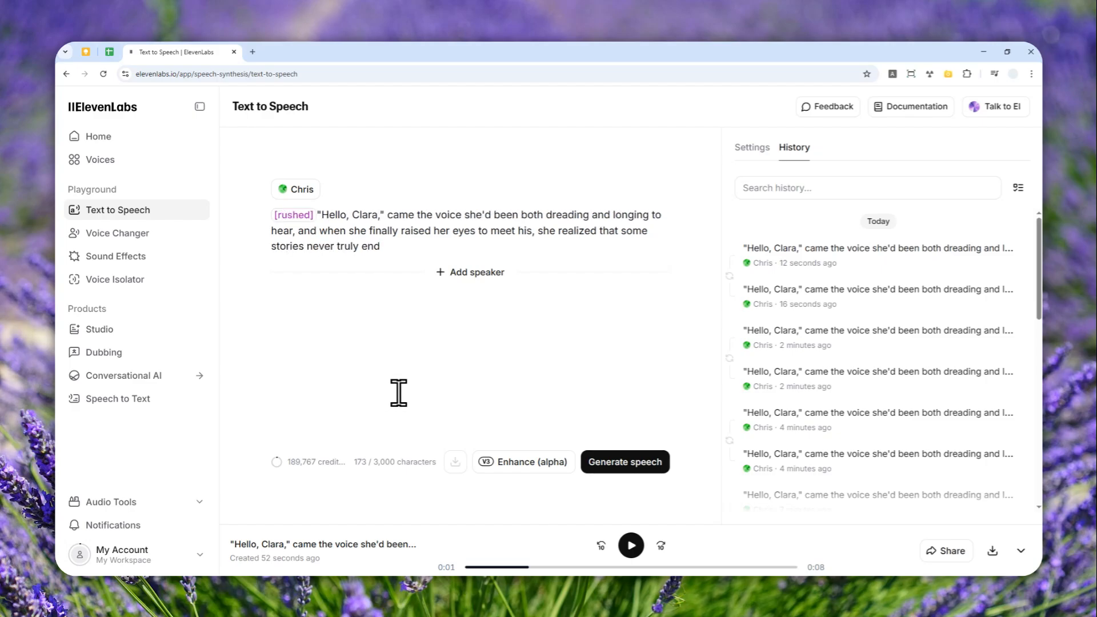
mouse_move(541, 357)
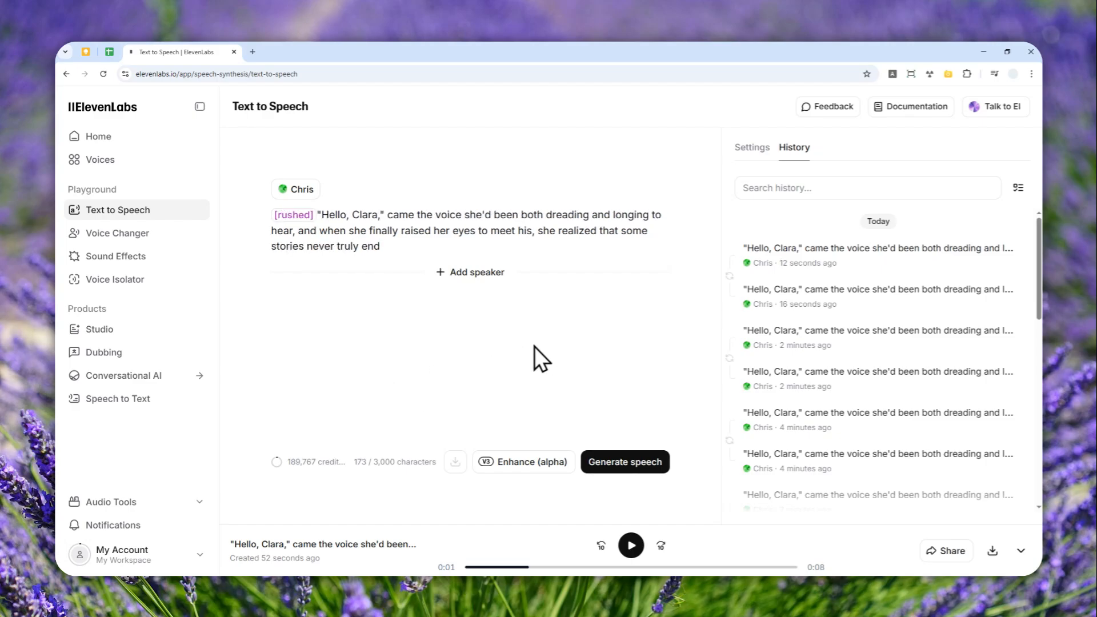
left_click(753, 148)
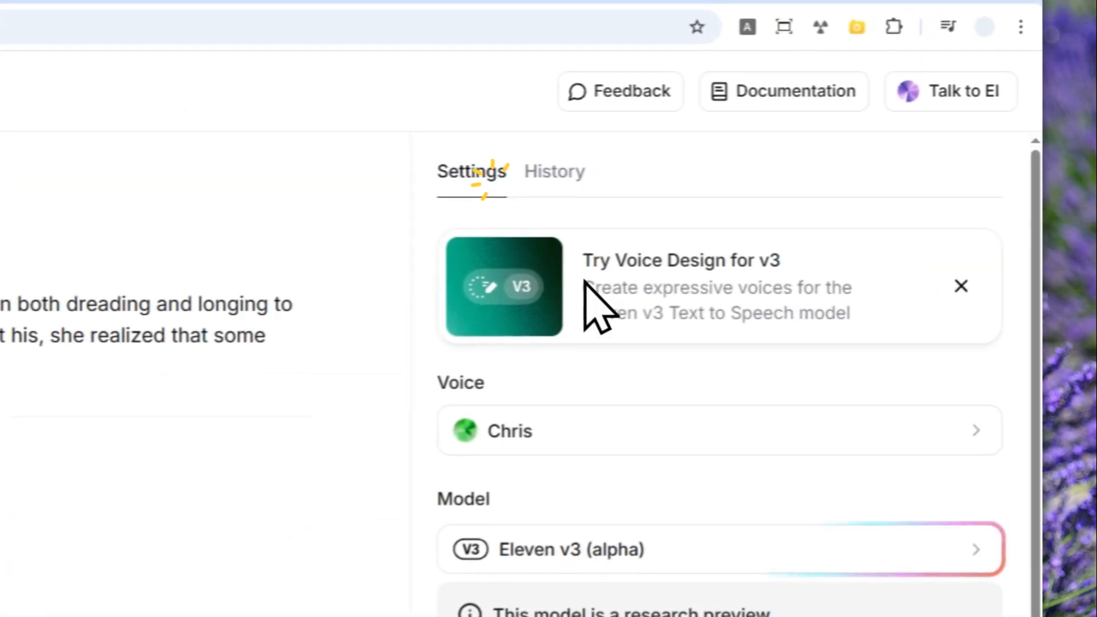